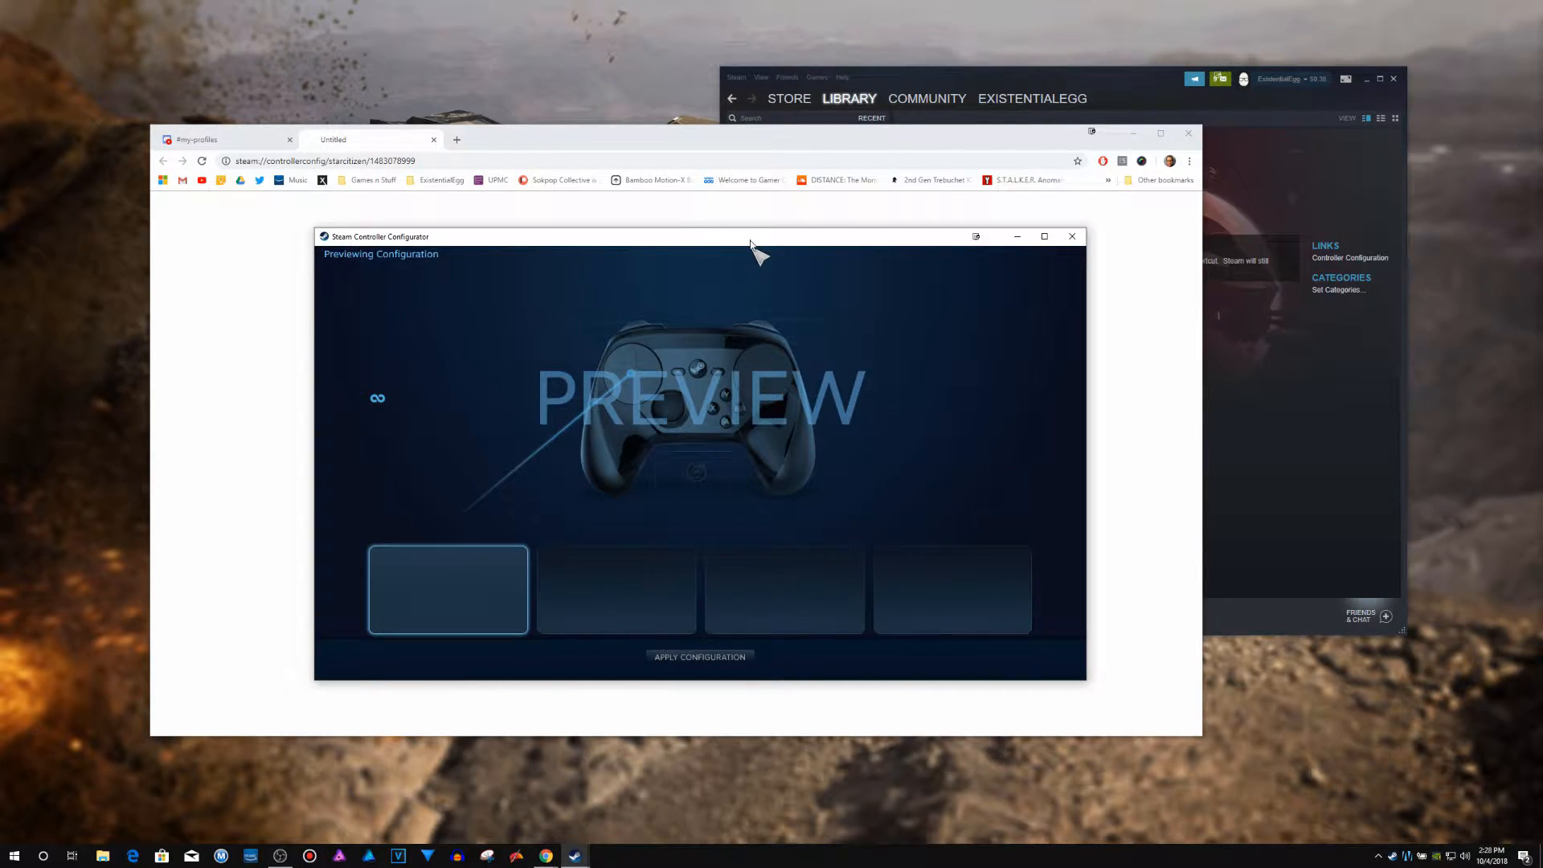
# Step: Nudge the empty Controller Configurator preview aside, then close it
pyautogui.moveTo(753, 236); pyautogui.dragTo(768, 241)
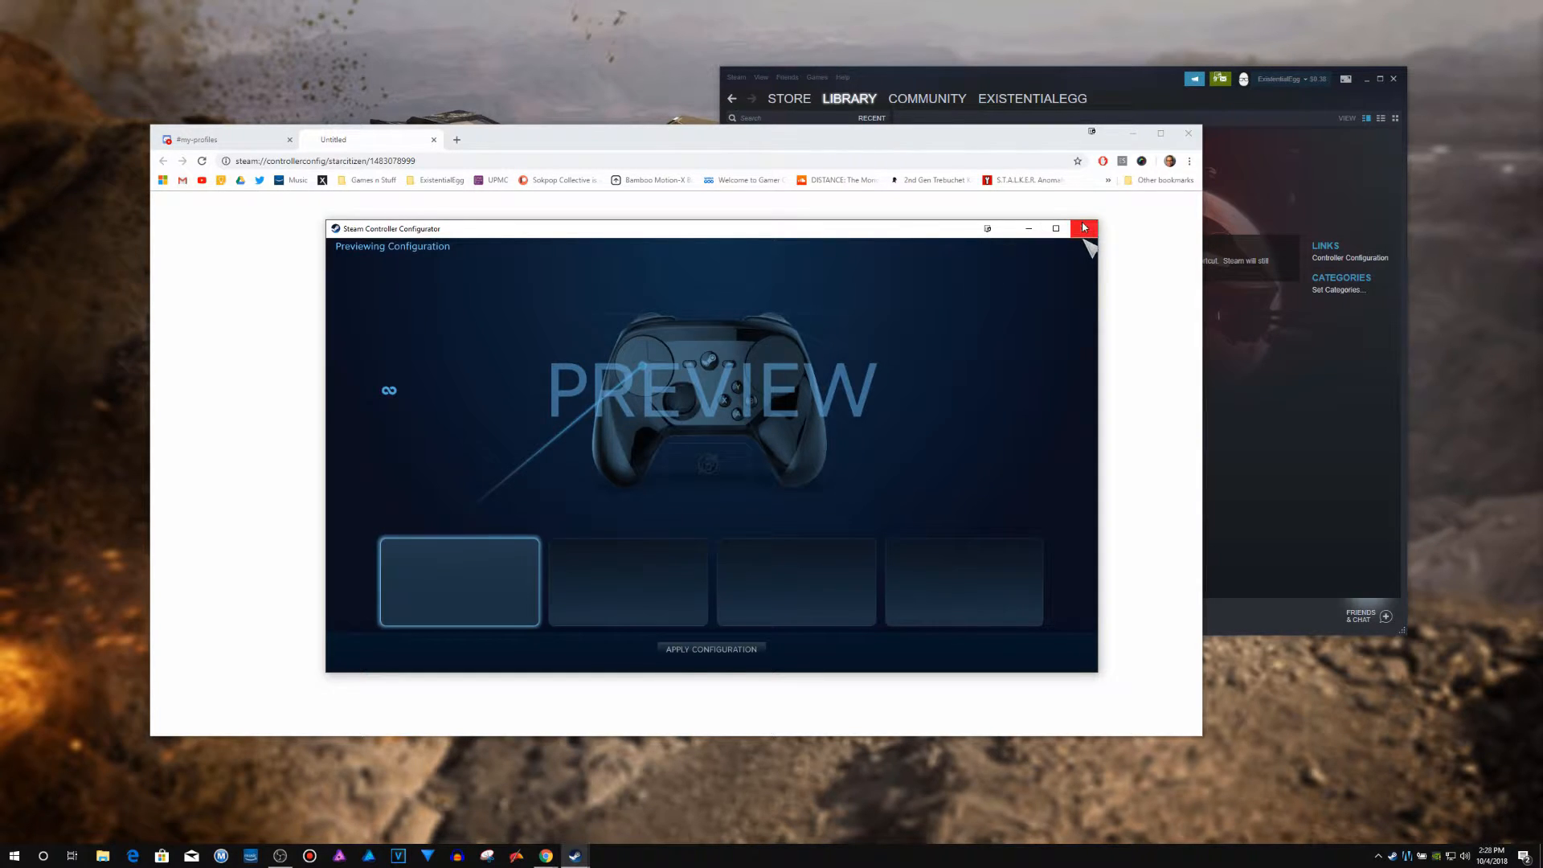
pyautogui.click(1083, 228)
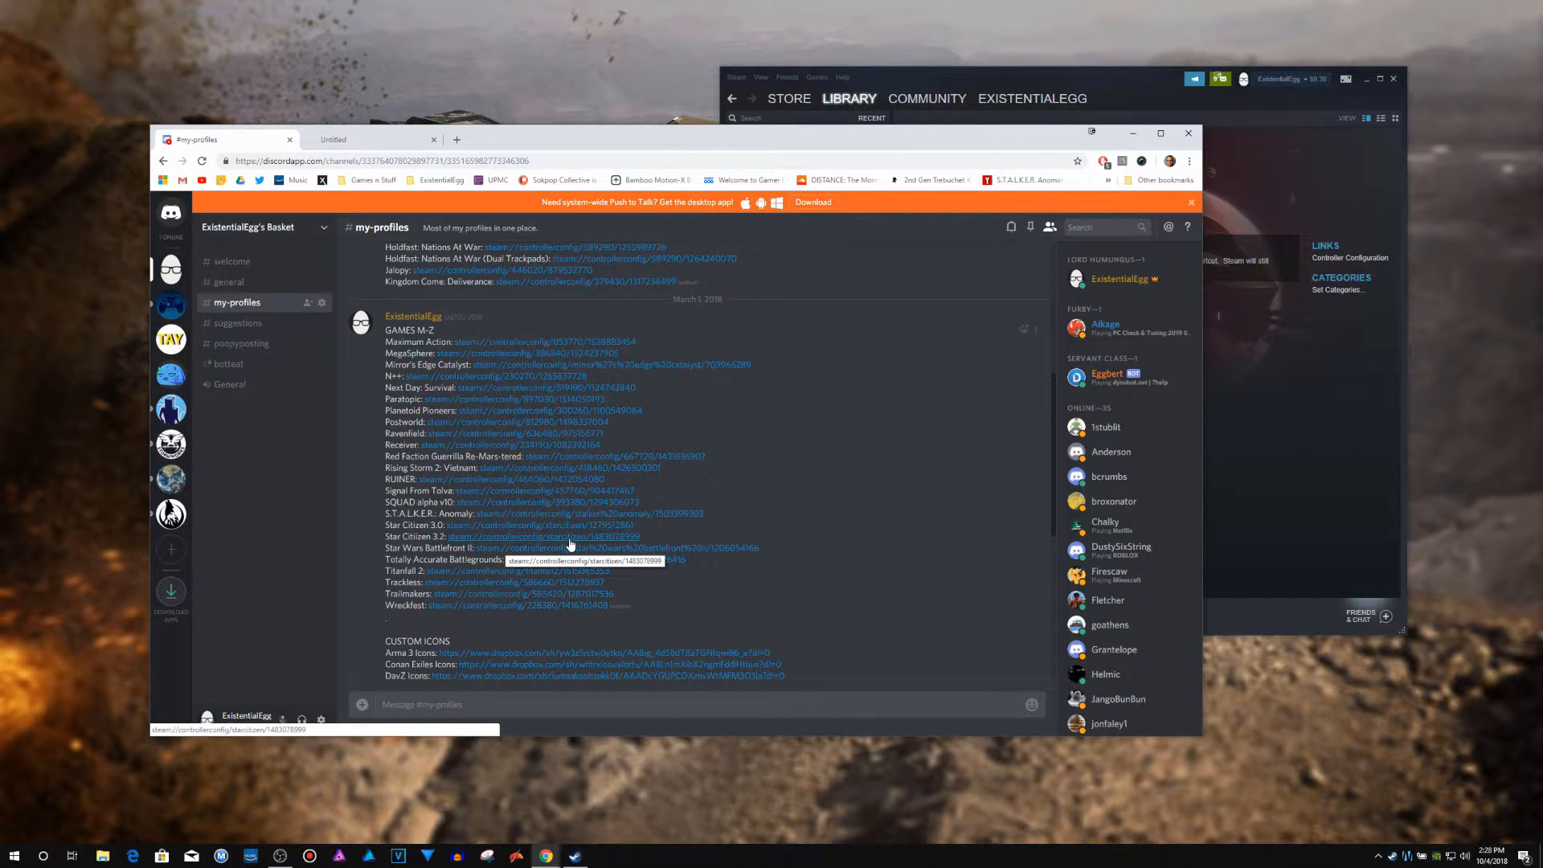
pyautogui.moveTo(584, 543)
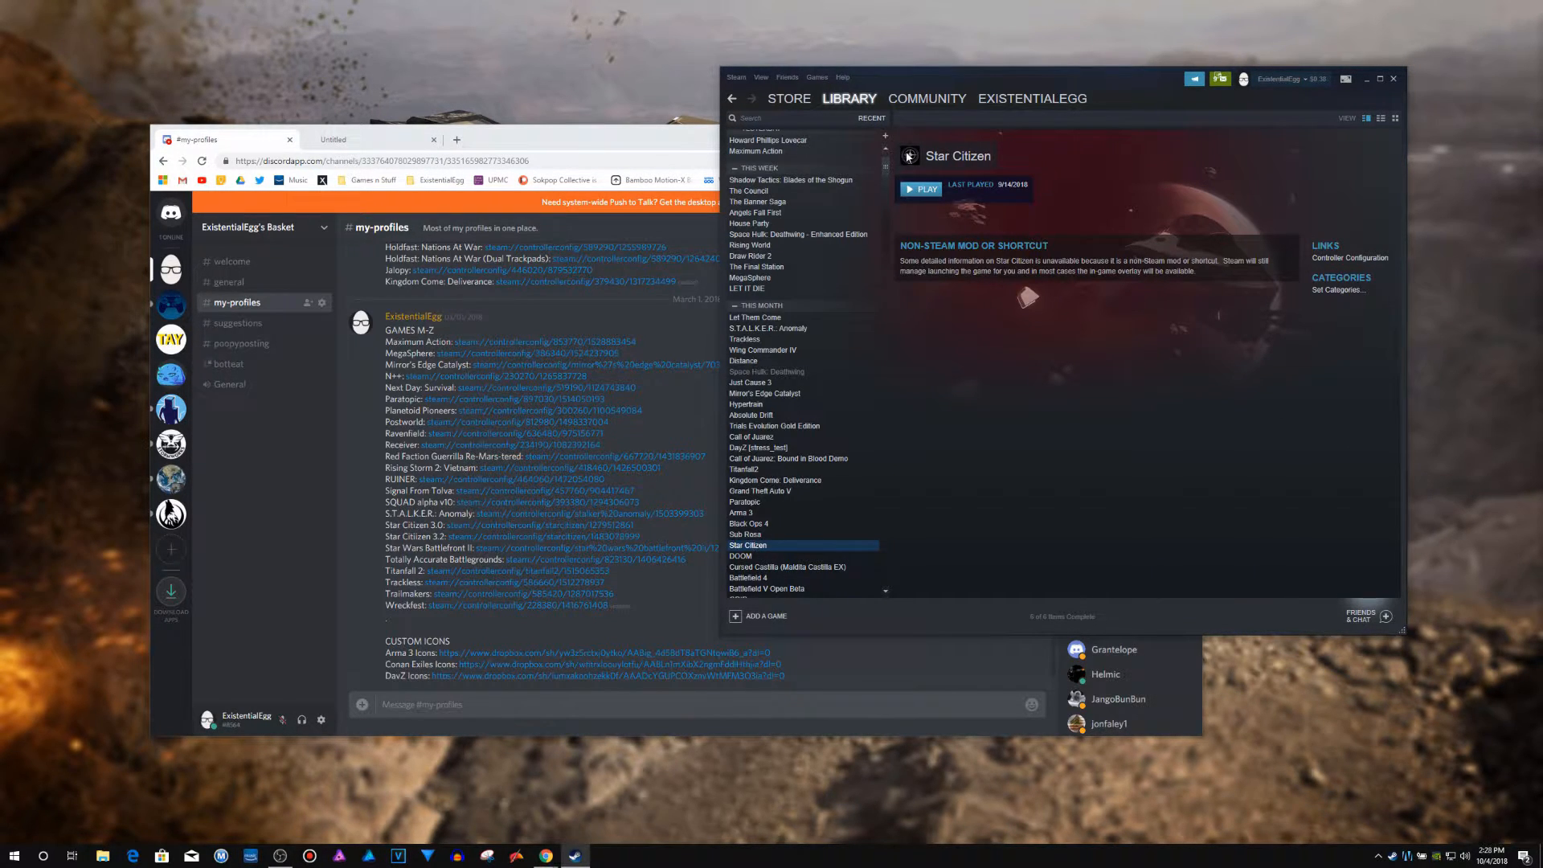
# Step: Rename the Star Citizen shortcut to StarCitizen, then reopen the shared controller config link
pyautogui.rightClick(748, 545)
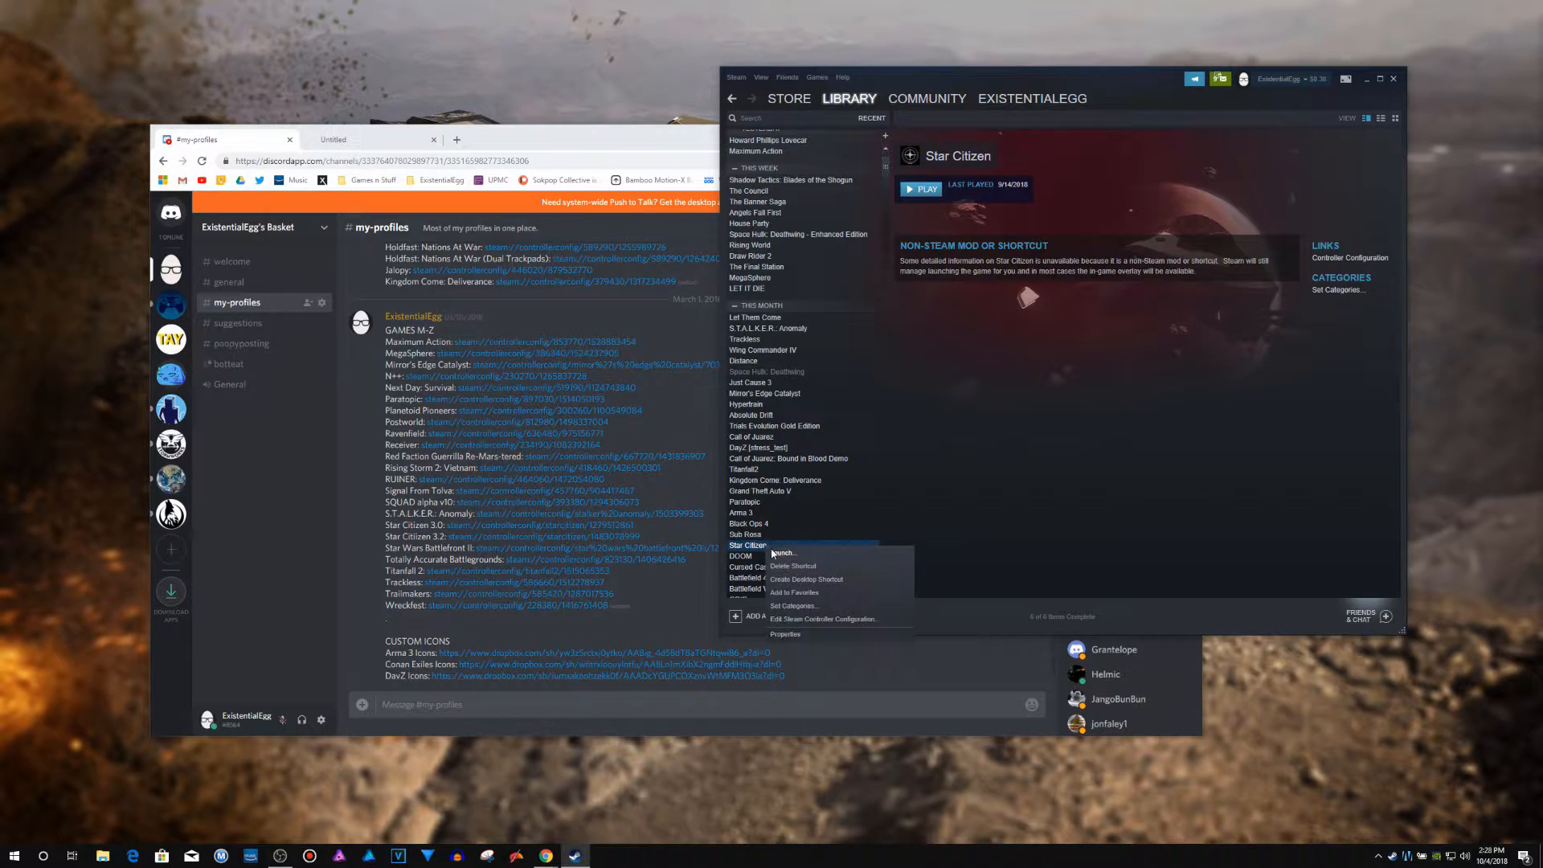
pyautogui.click(785, 635)
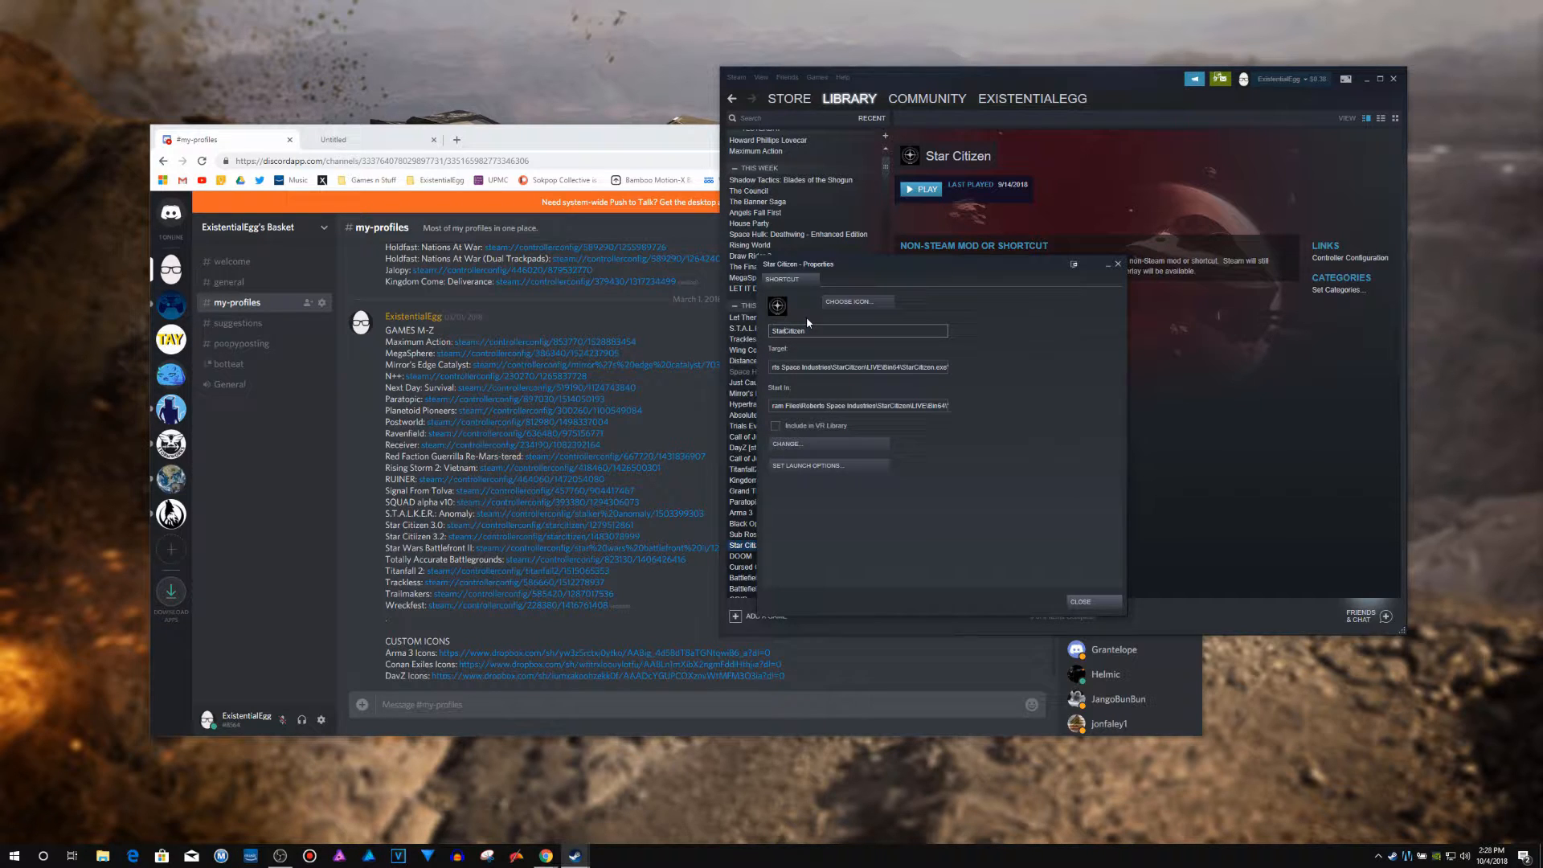
pyautogui.click(1079, 601)
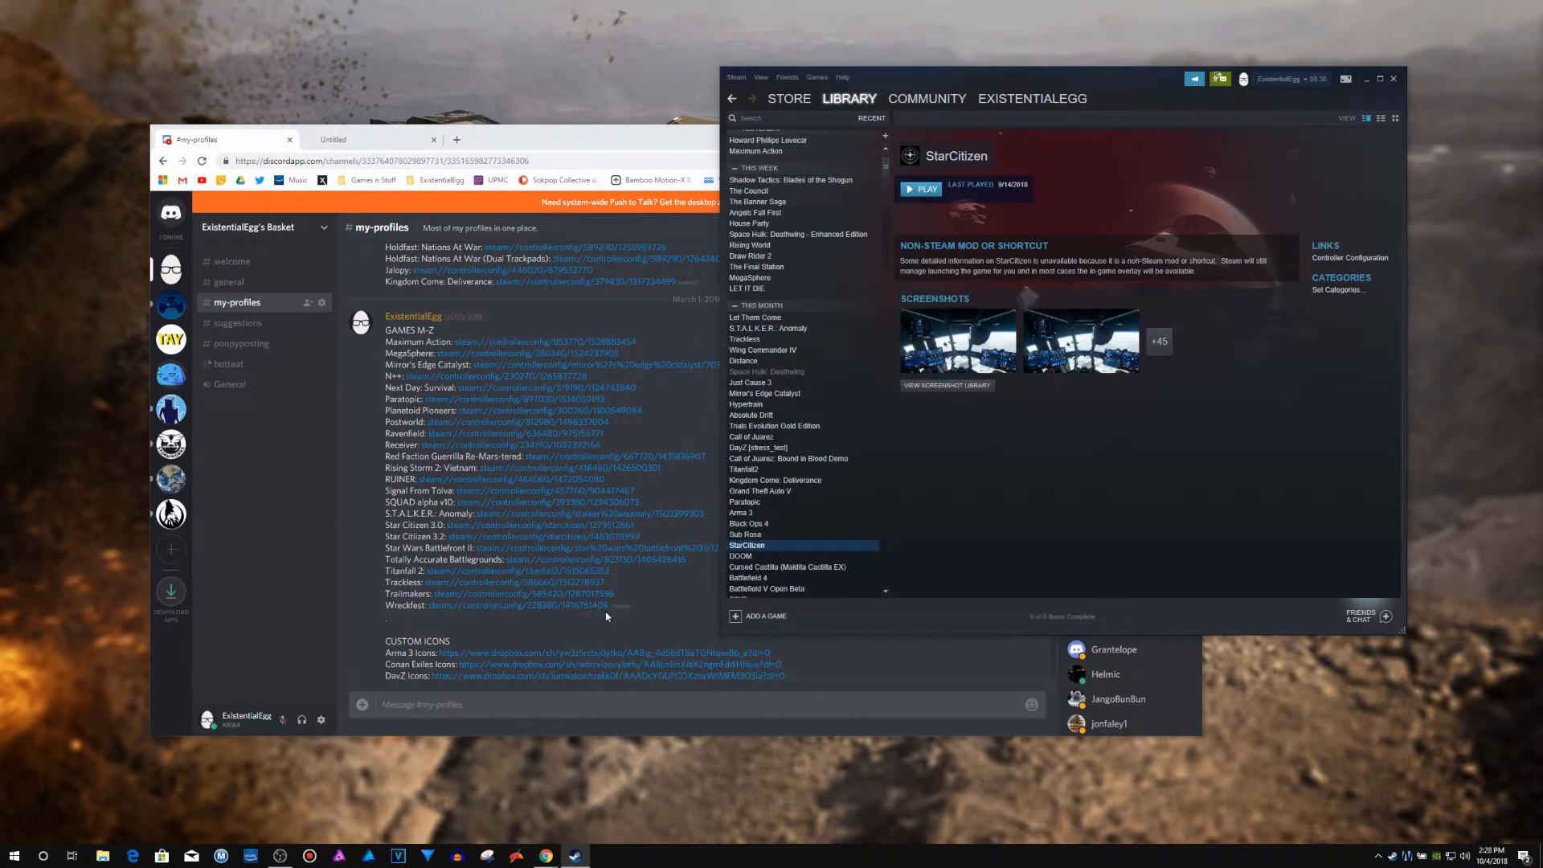
pyautogui.moveTo(538, 564)
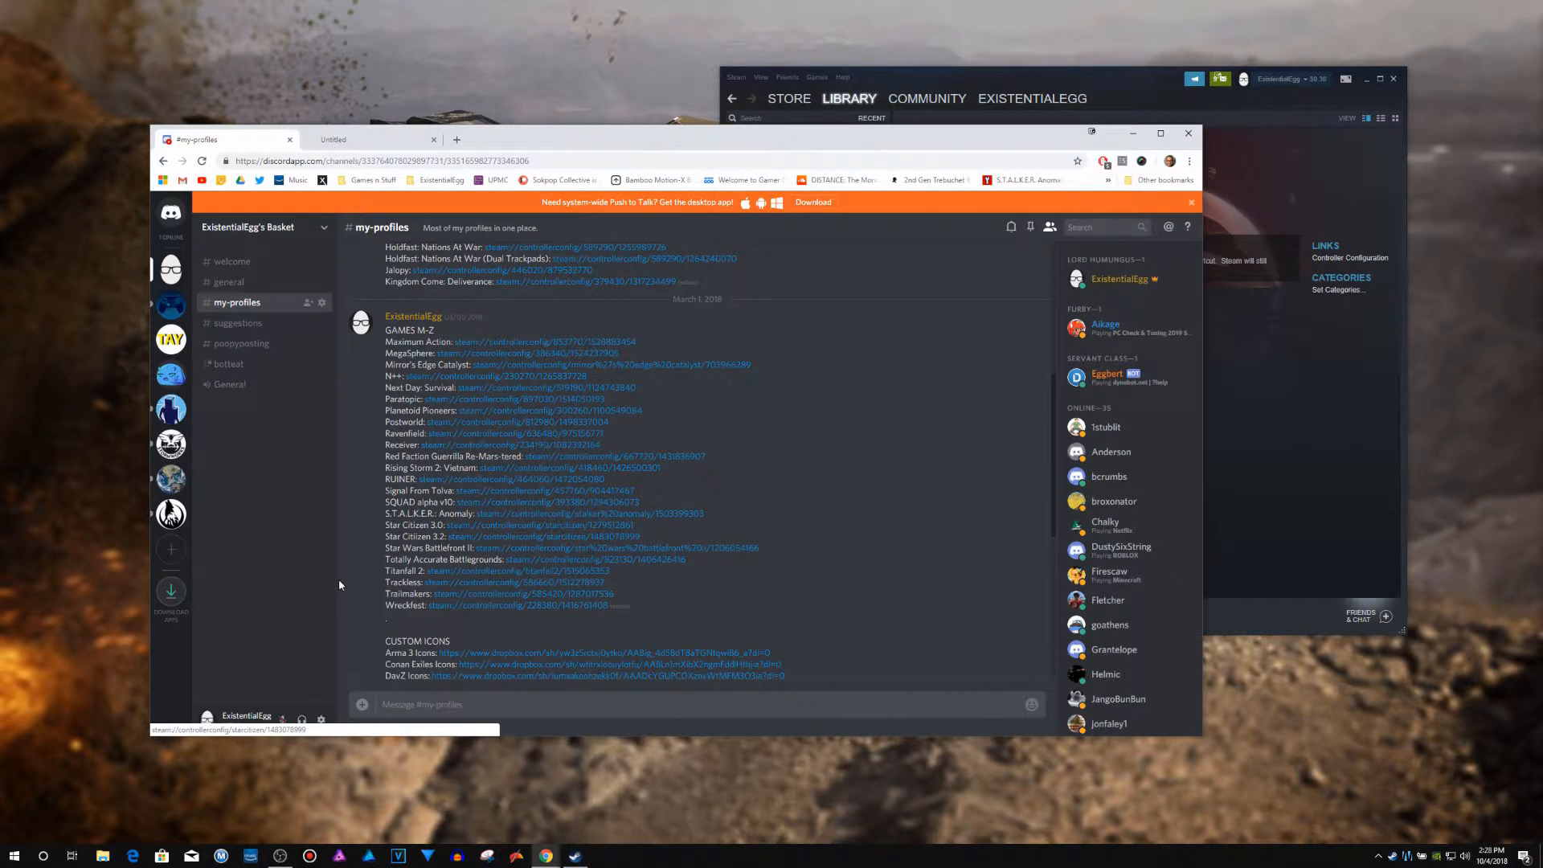
pyautogui.click(552, 536)
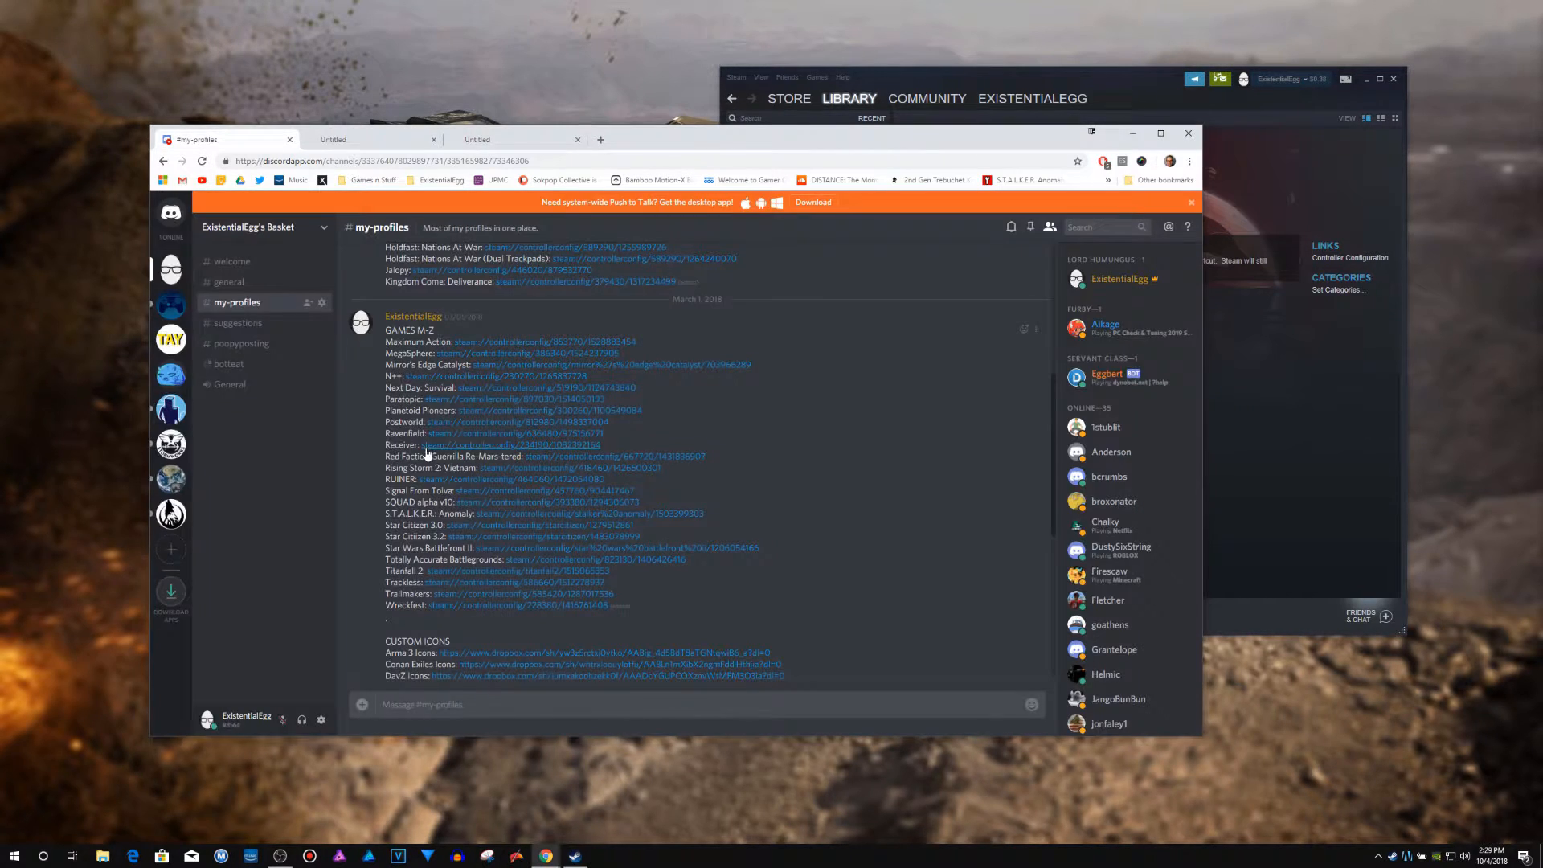
pyautogui.moveTo(552, 505)
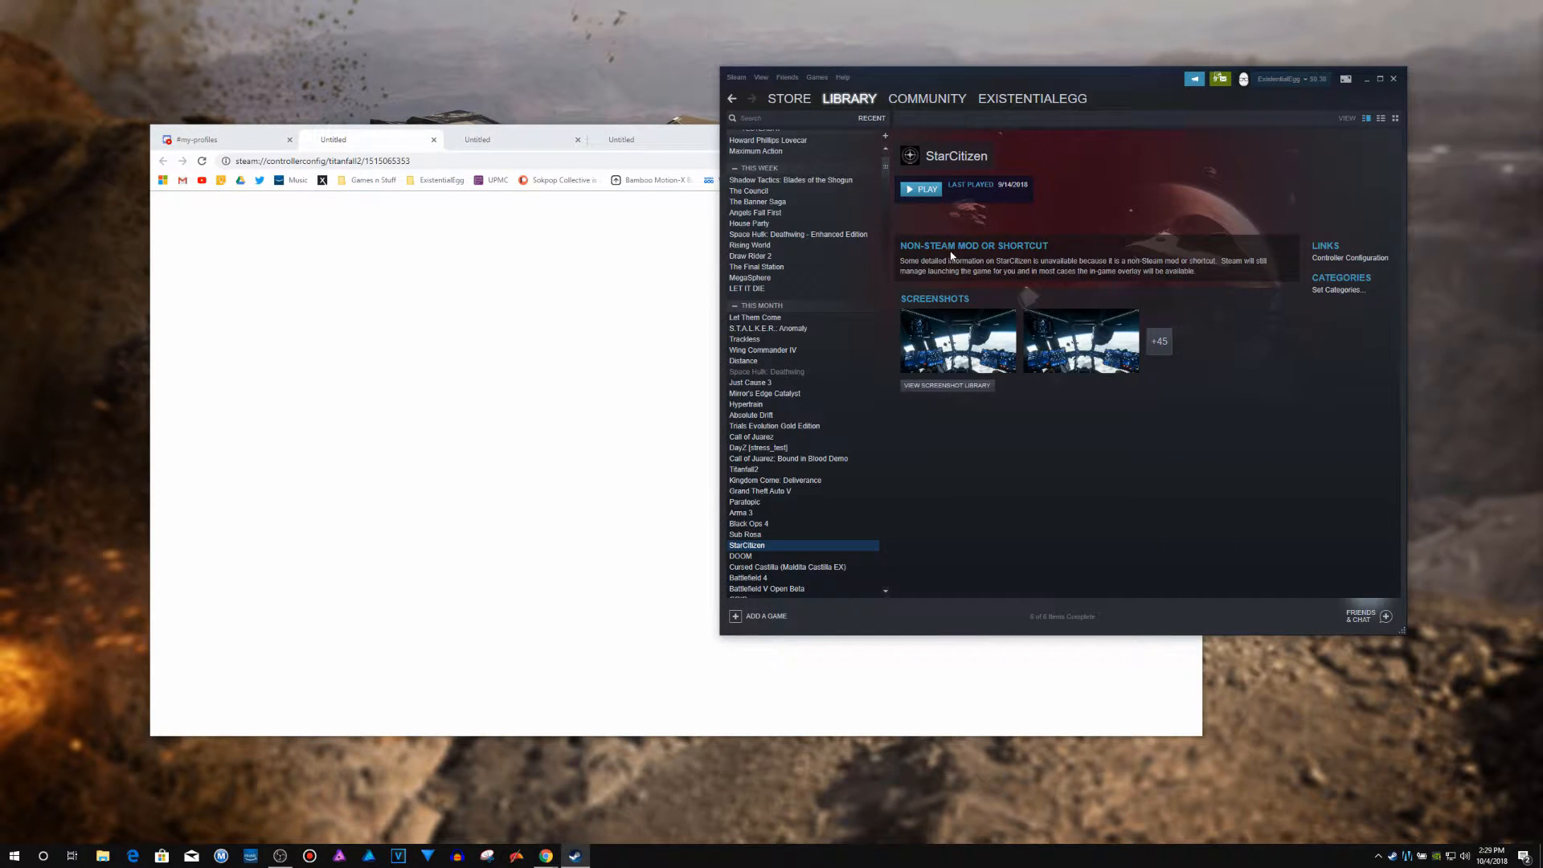
# Step: Rename the StarCitizen shortcut back to 'Star Citizen' and return to the Discord channel
pyautogui.rightClick(746, 545)
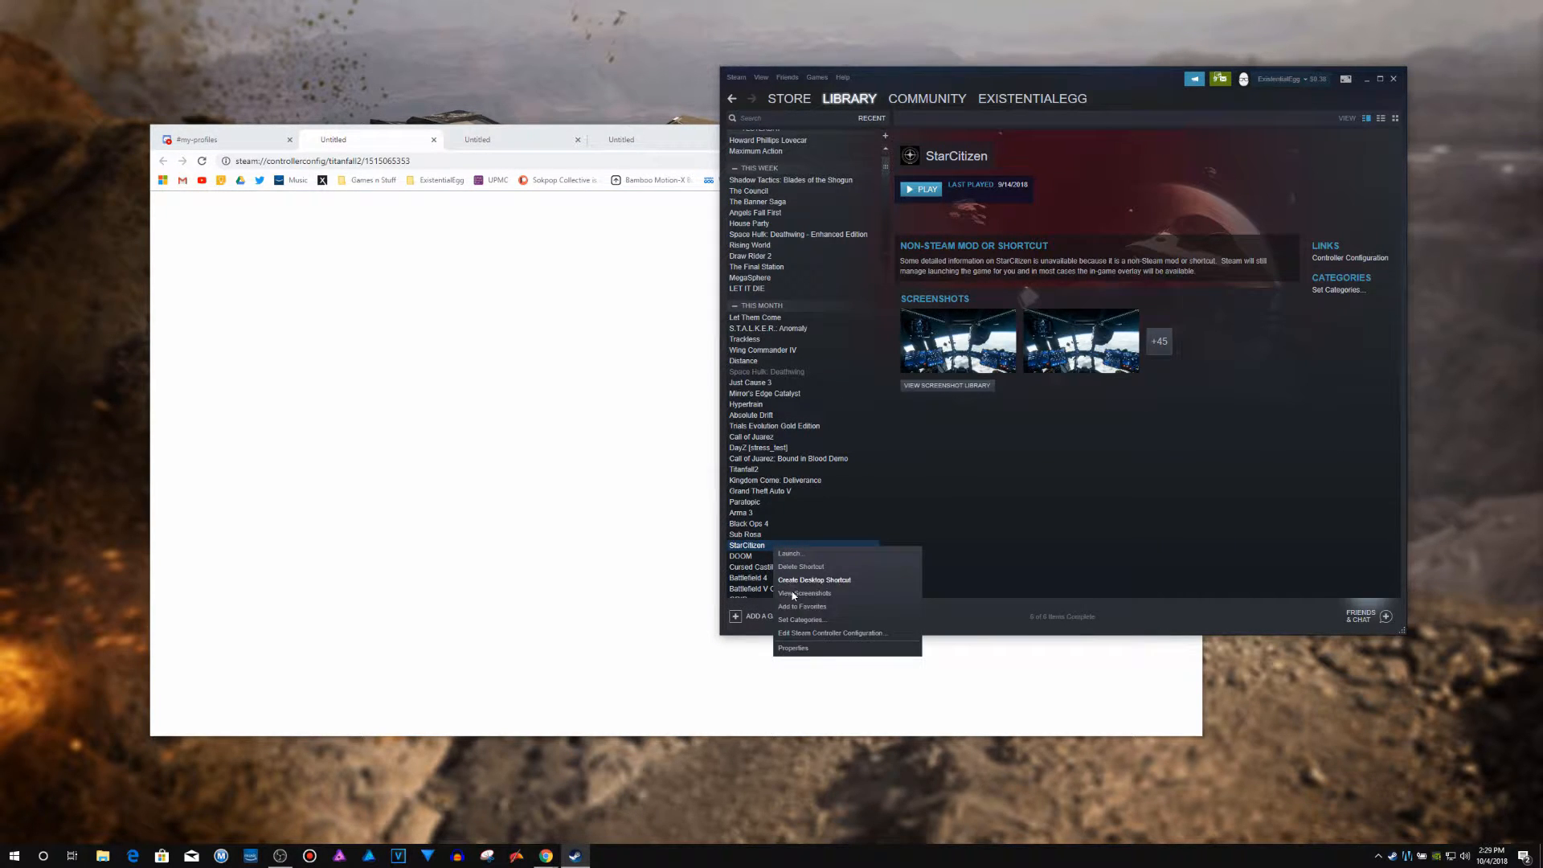
pyautogui.click(793, 647)
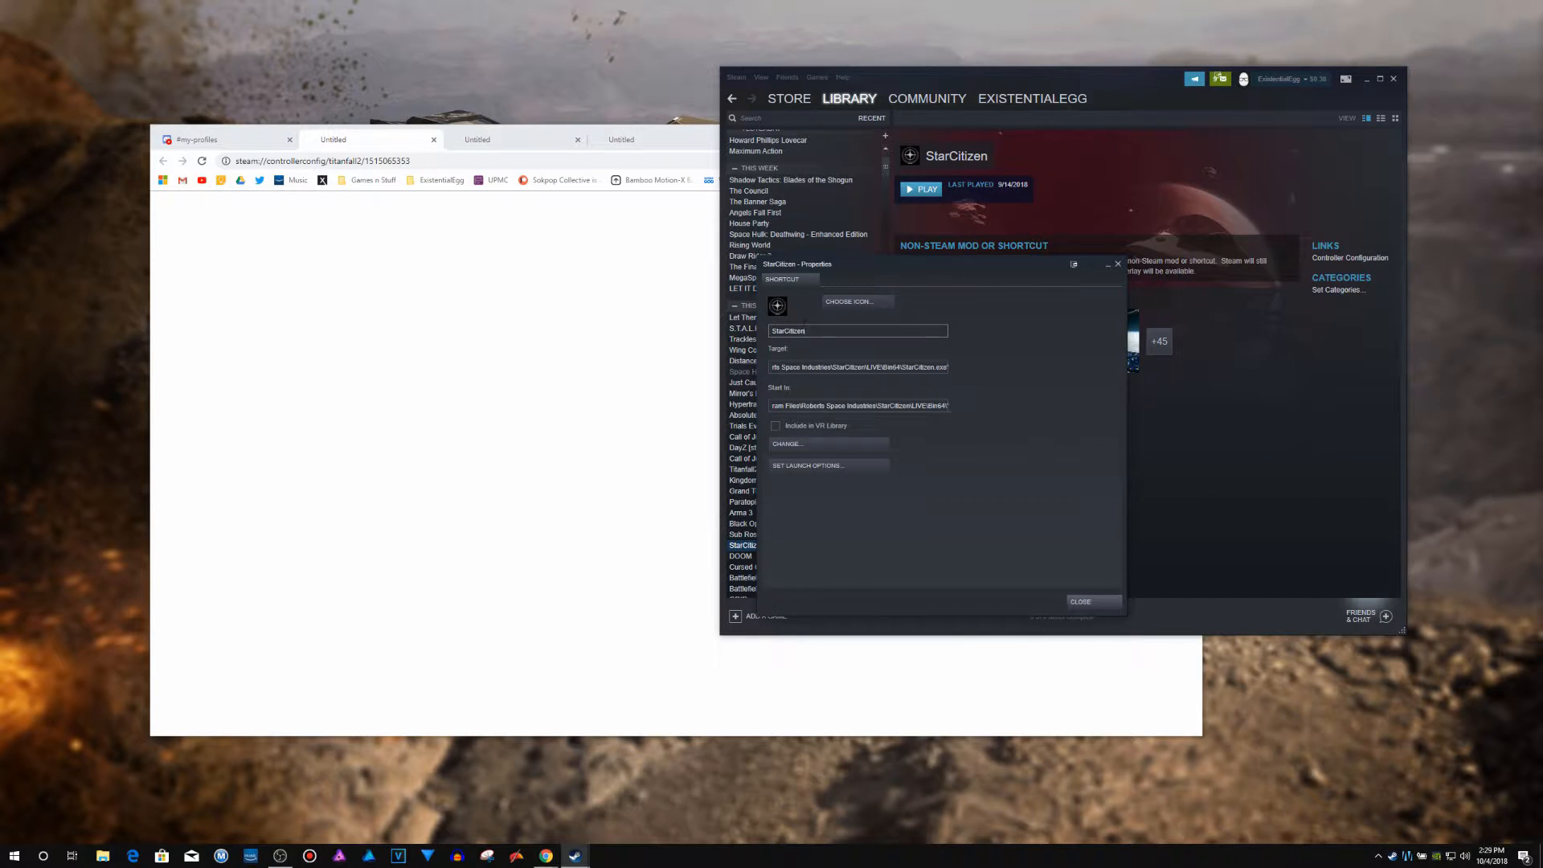
pyautogui.doubleClick(856, 331)
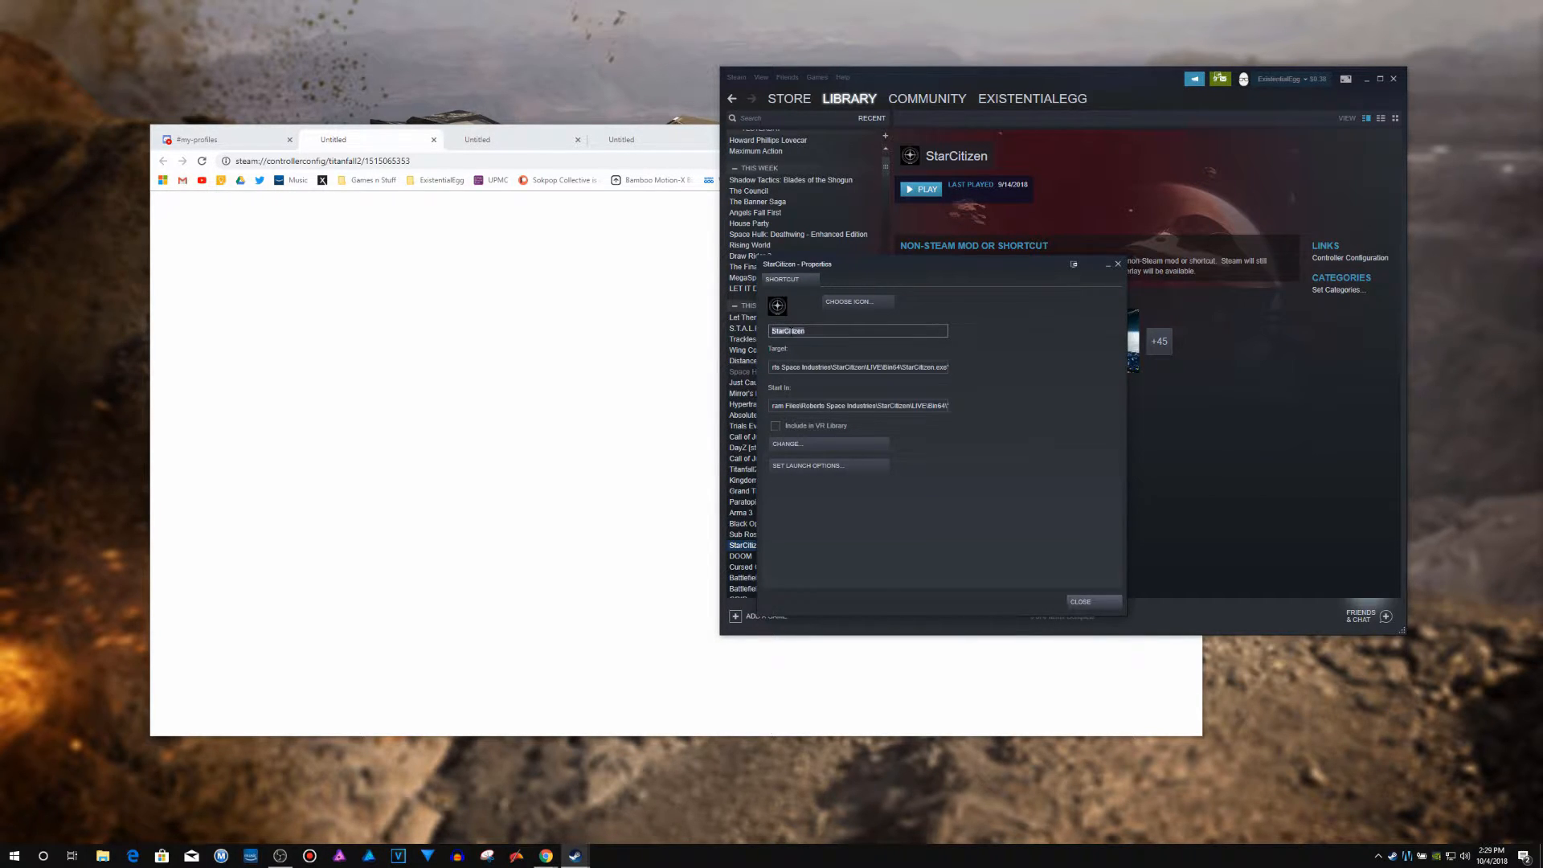
pyautogui.click(1080, 601)
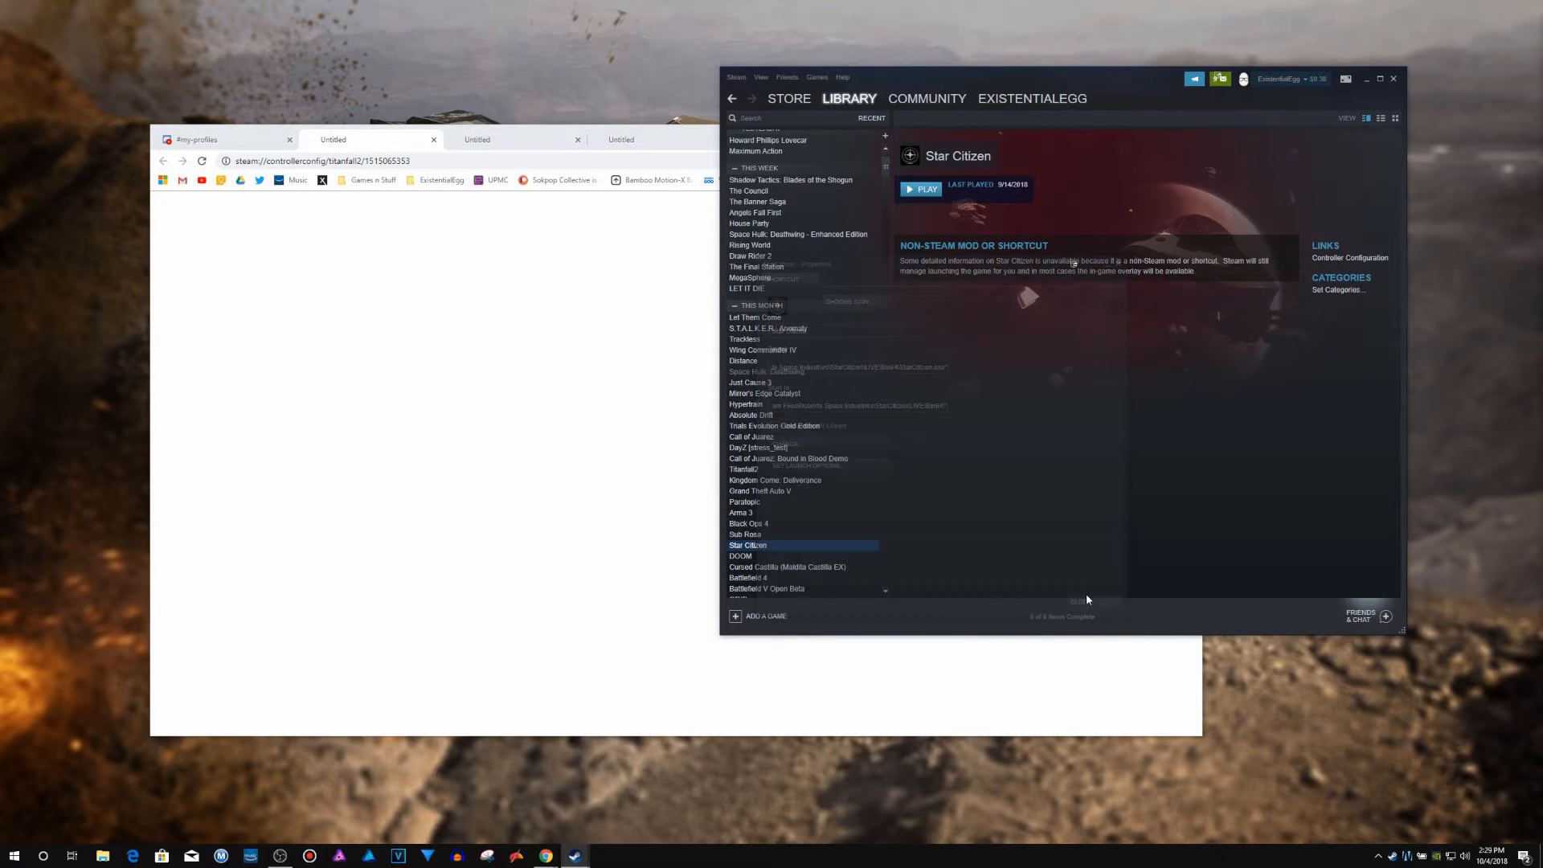
pyautogui.click(227, 139)
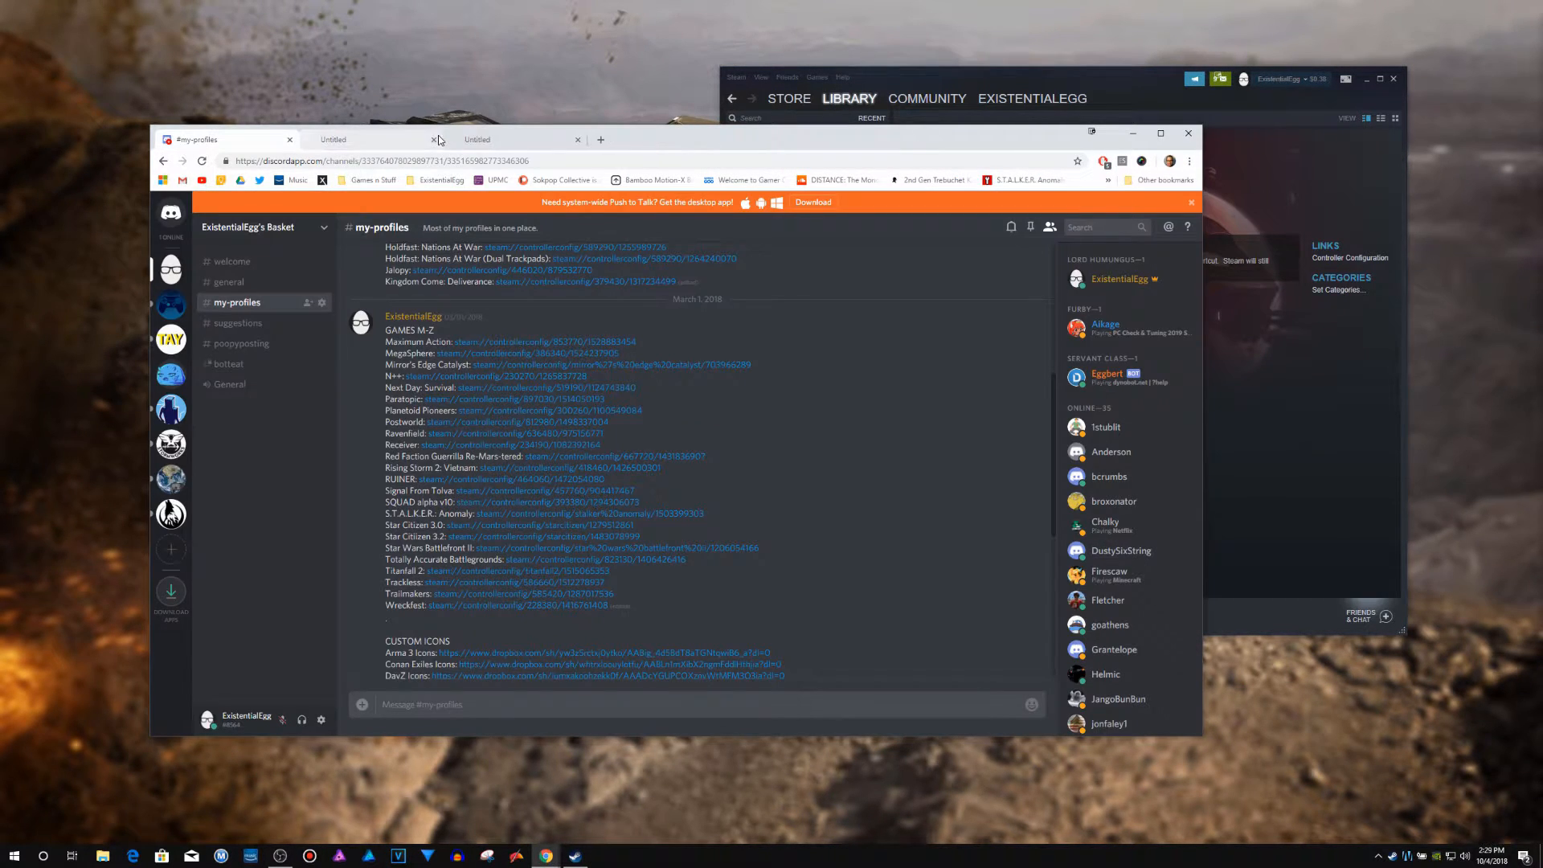
# Step: Open the Star Citizen 3.2 steam://controllerconfig link from Discord
pyautogui.click(433, 139)
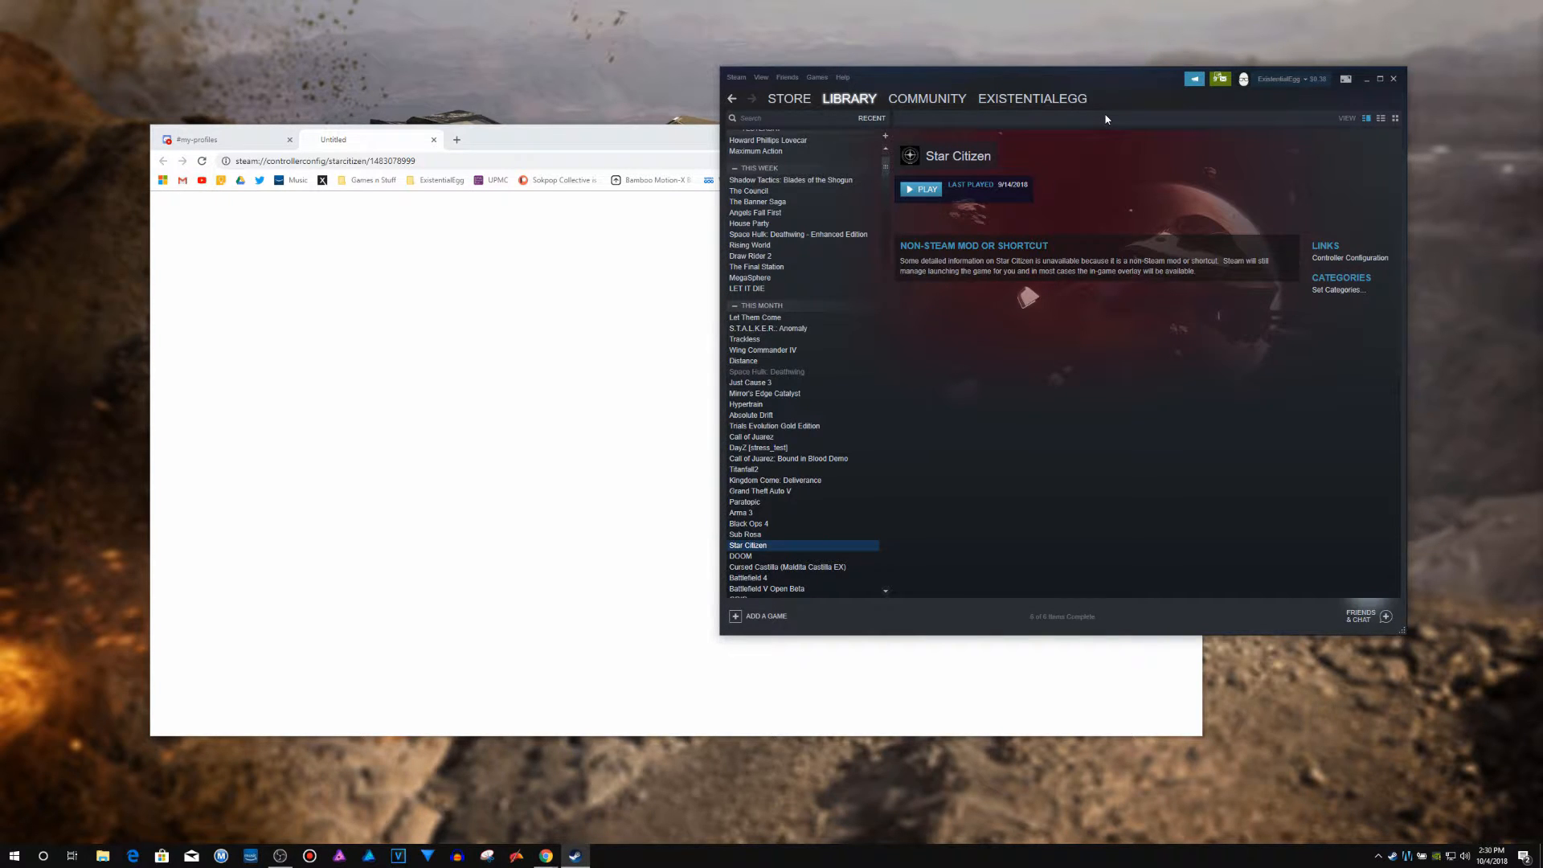
pyautogui.moveTo(753, 534)
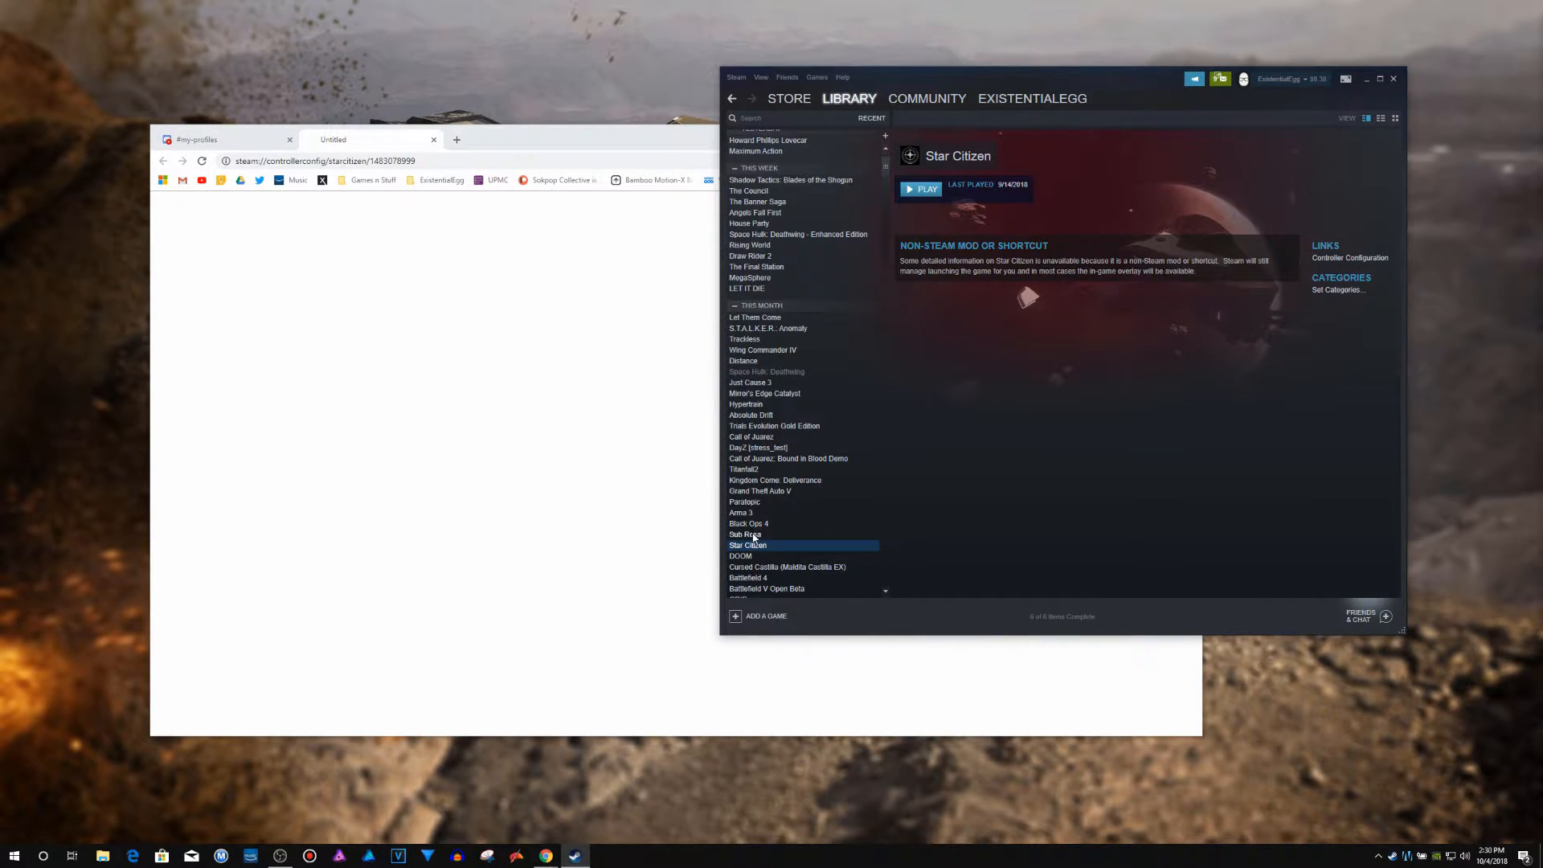
# Step: View Sub Rosa's Updates and Betas properties tabs, then close without changes
pyautogui.rightClick(745, 535)
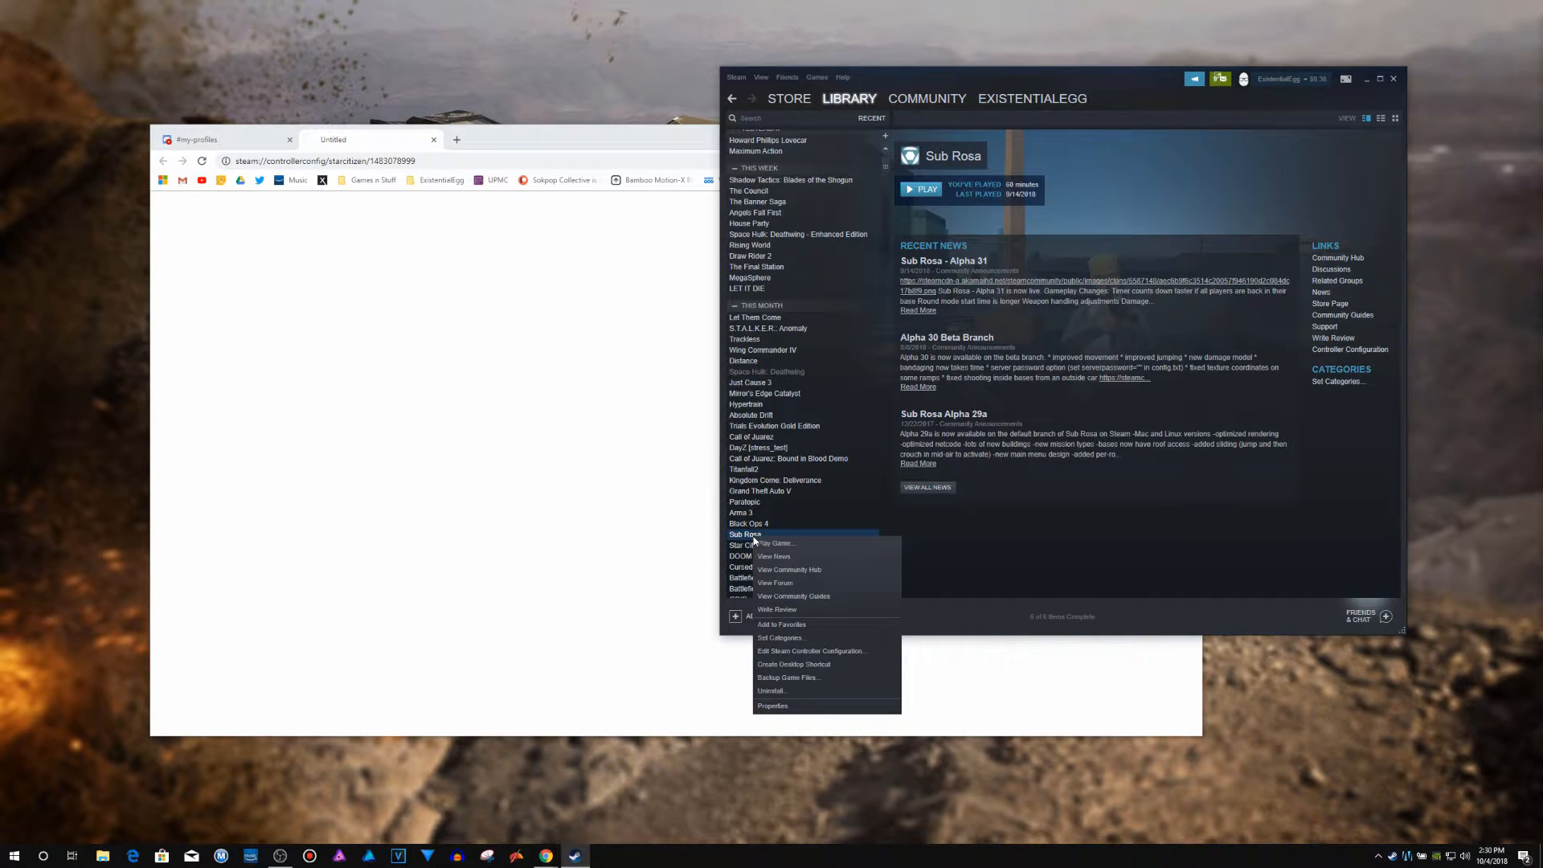
pyautogui.click(773, 705)
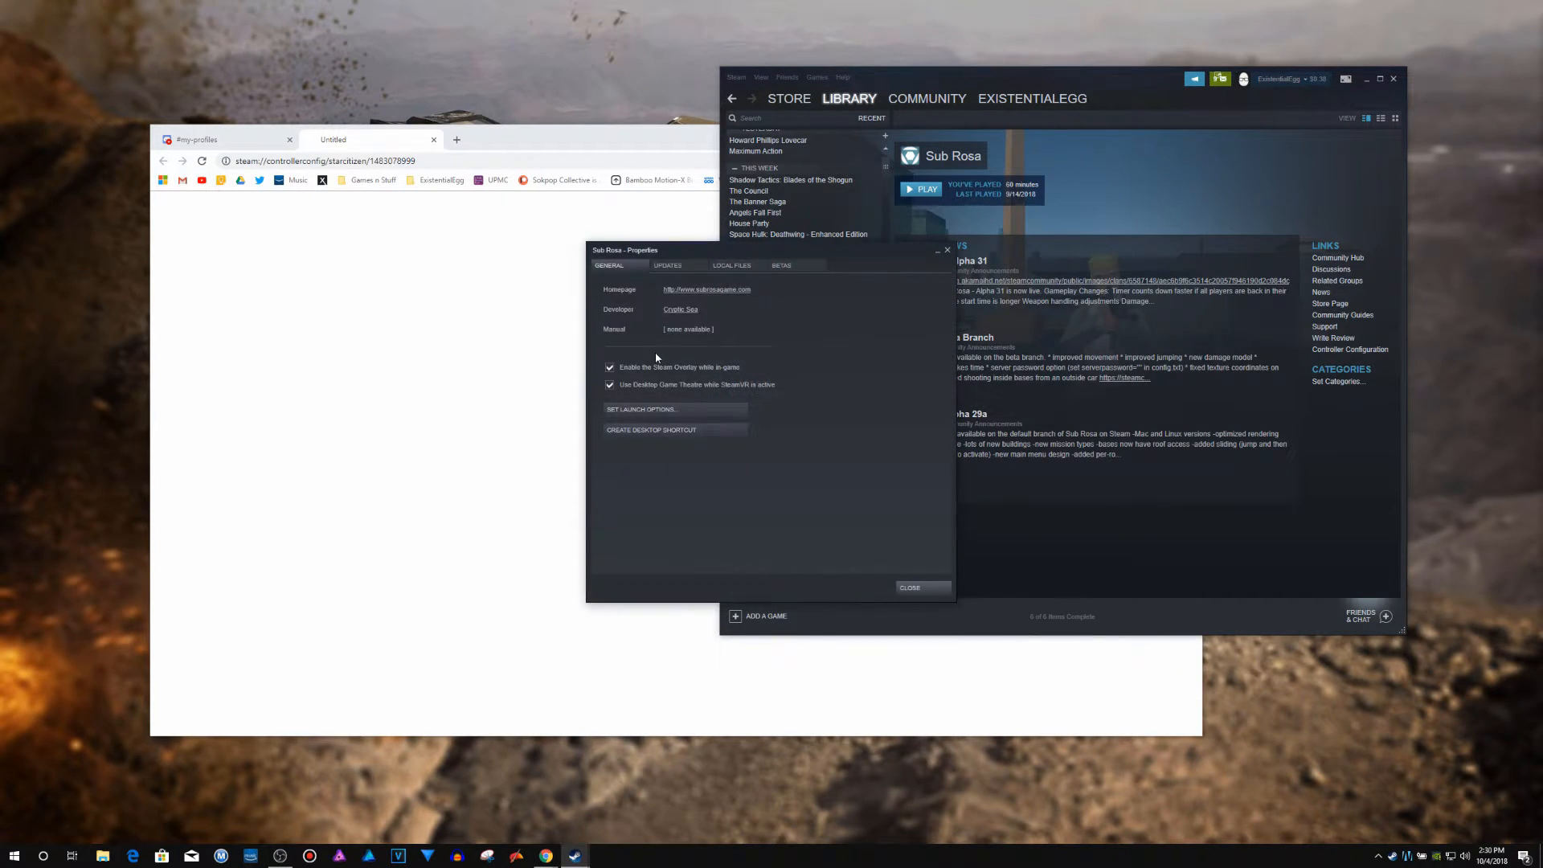
pyautogui.click(667, 264)
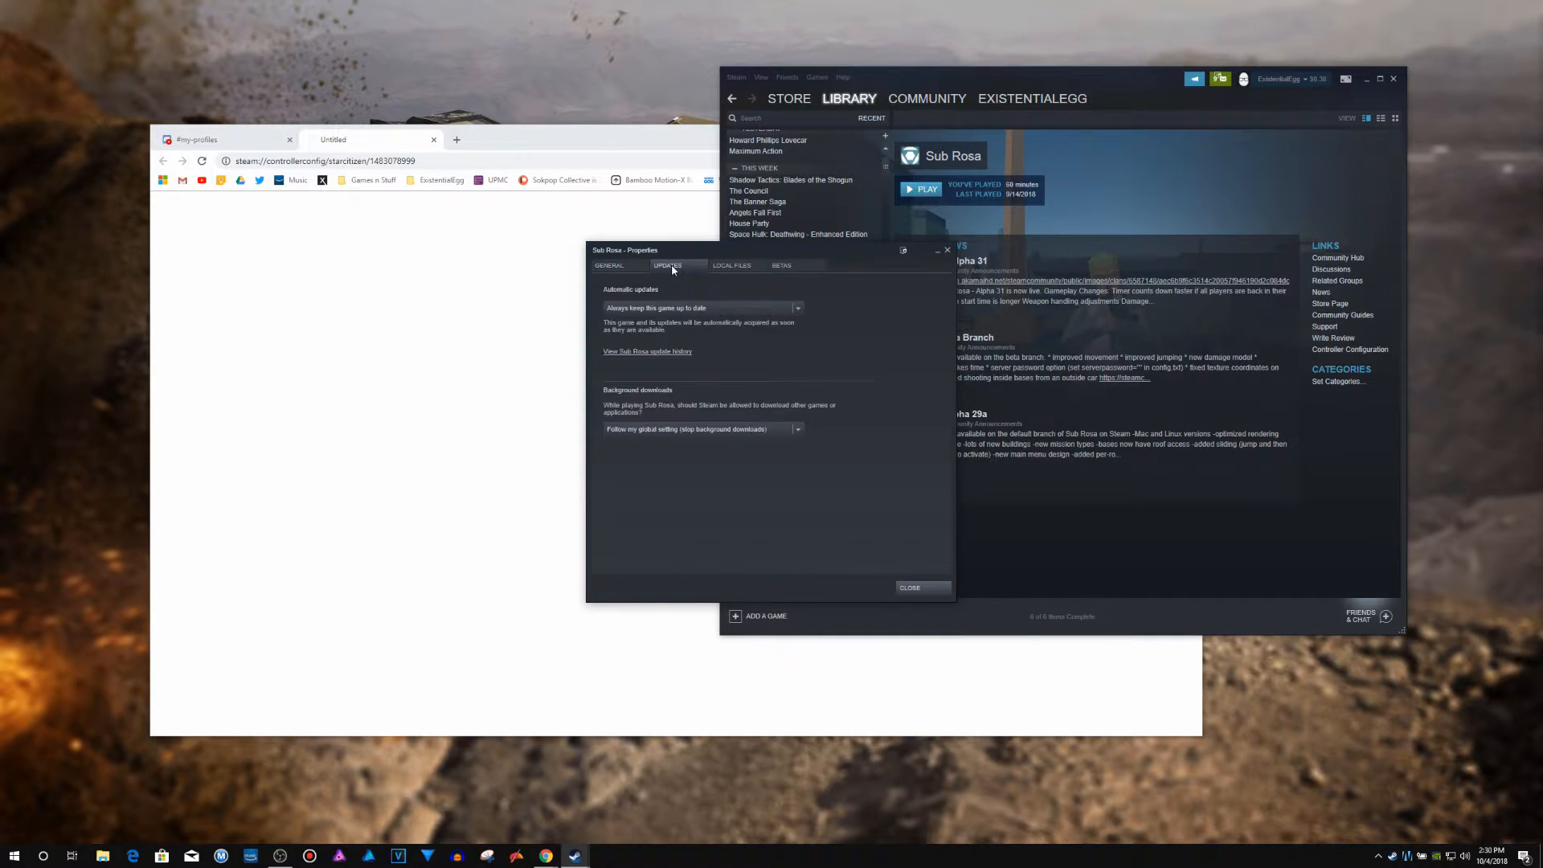
pyautogui.click(781, 264)
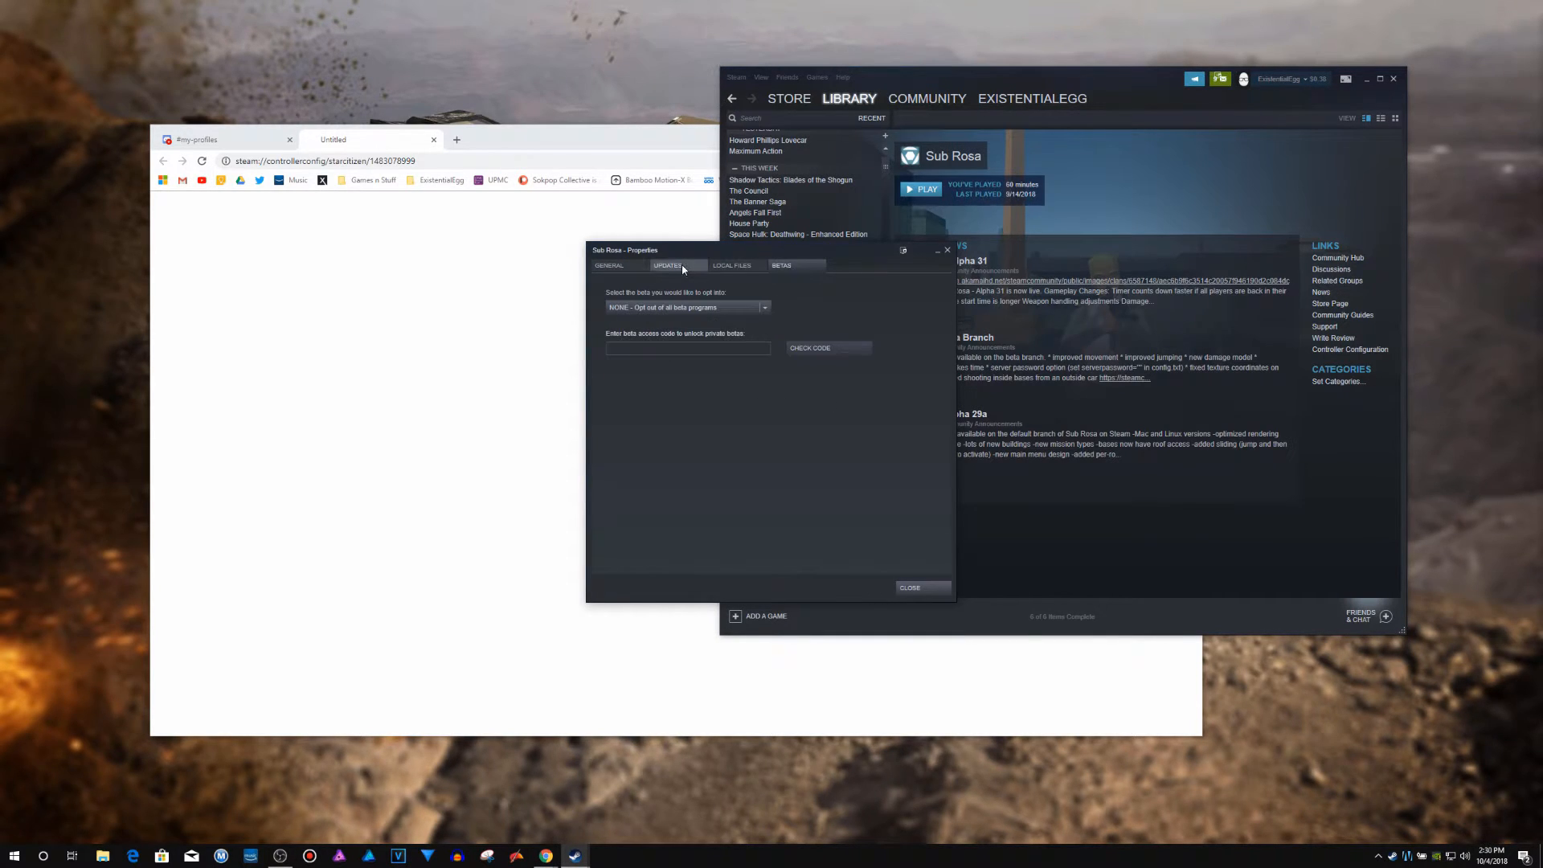
pyautogui.click(908, 588)
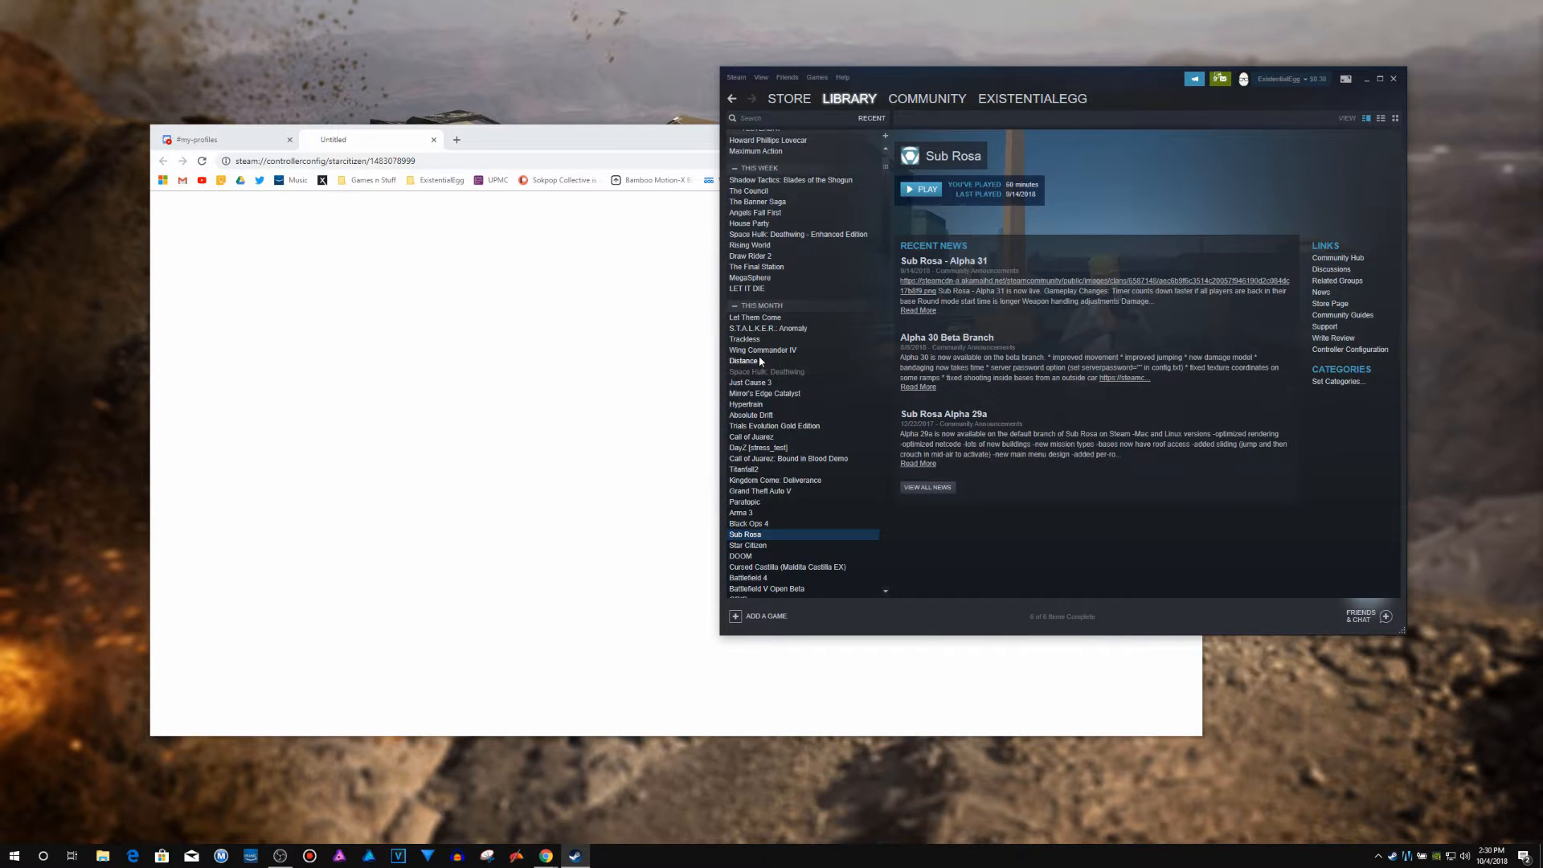
pyautogui.moveTo(868, 478)
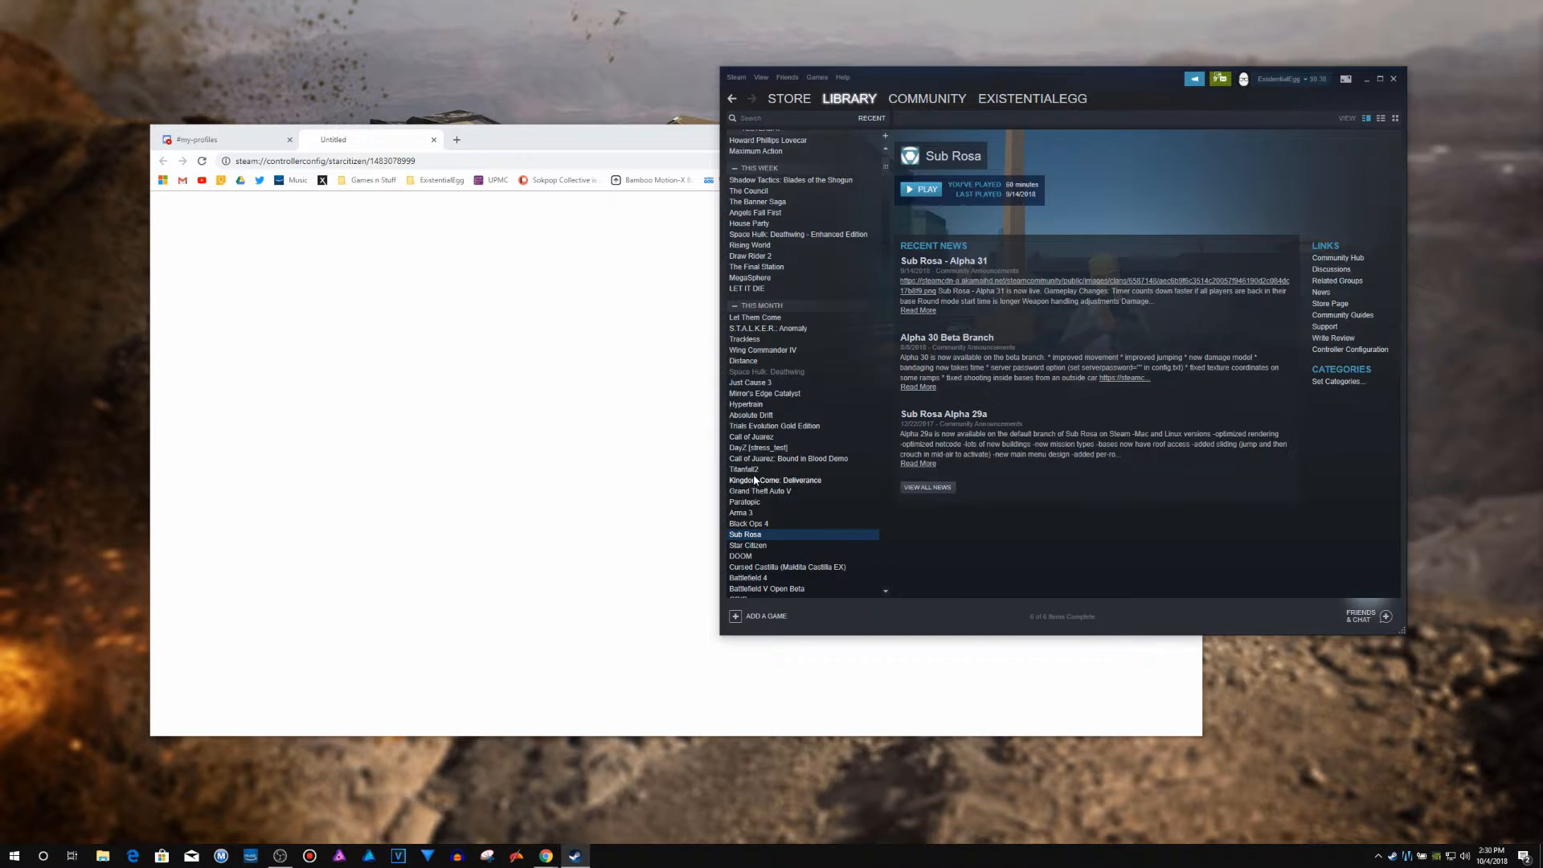
# Step: Rename the Titanfall2 shortcut to StarCitizen through its Properties
pyautogui.rightClick(744, 470)
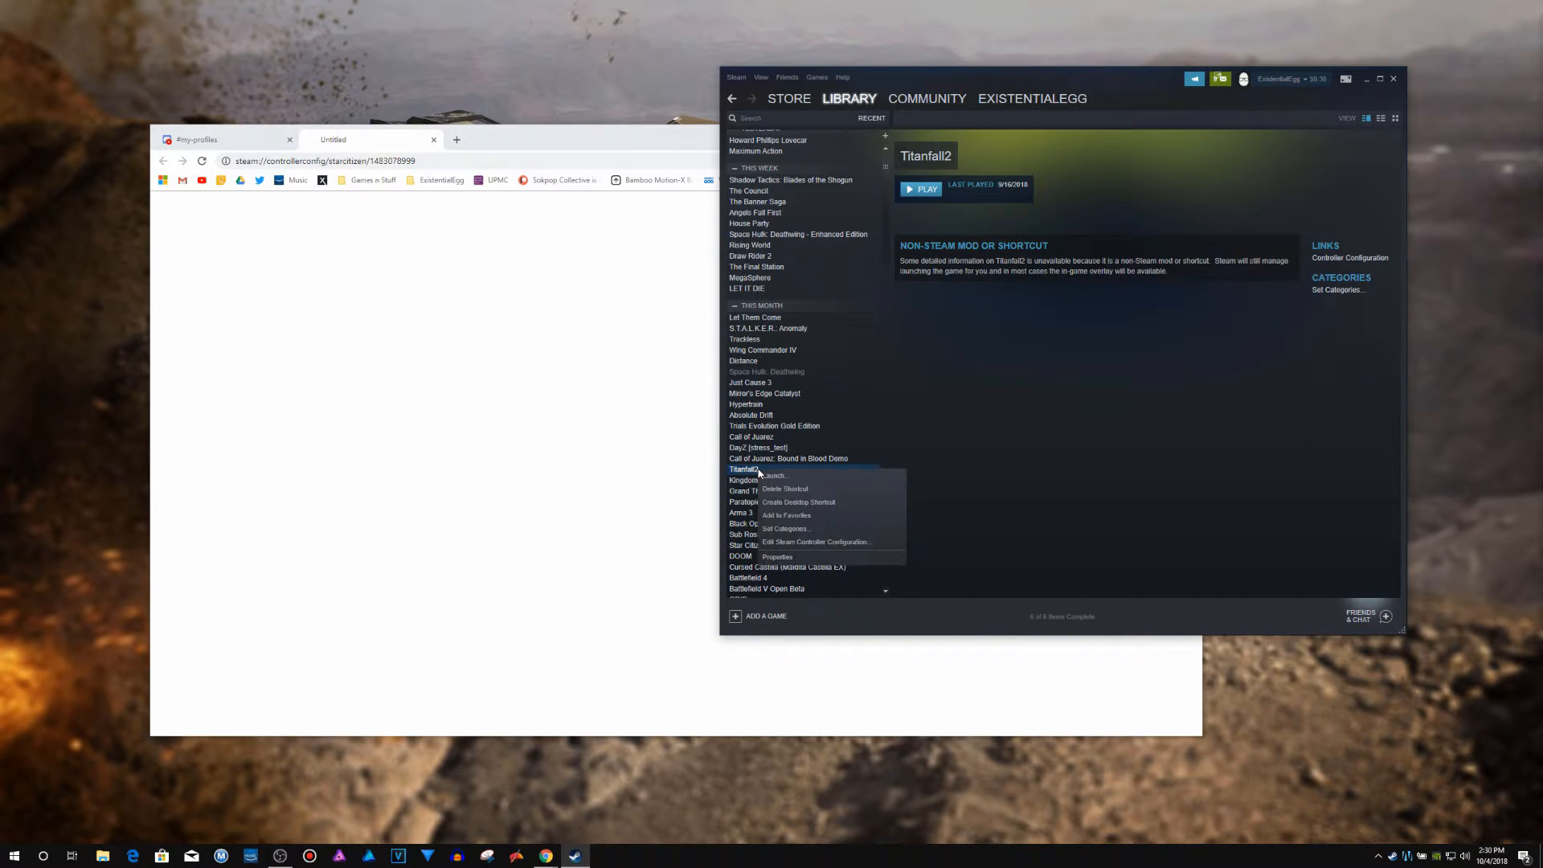
pyautogui.click(776, 558)
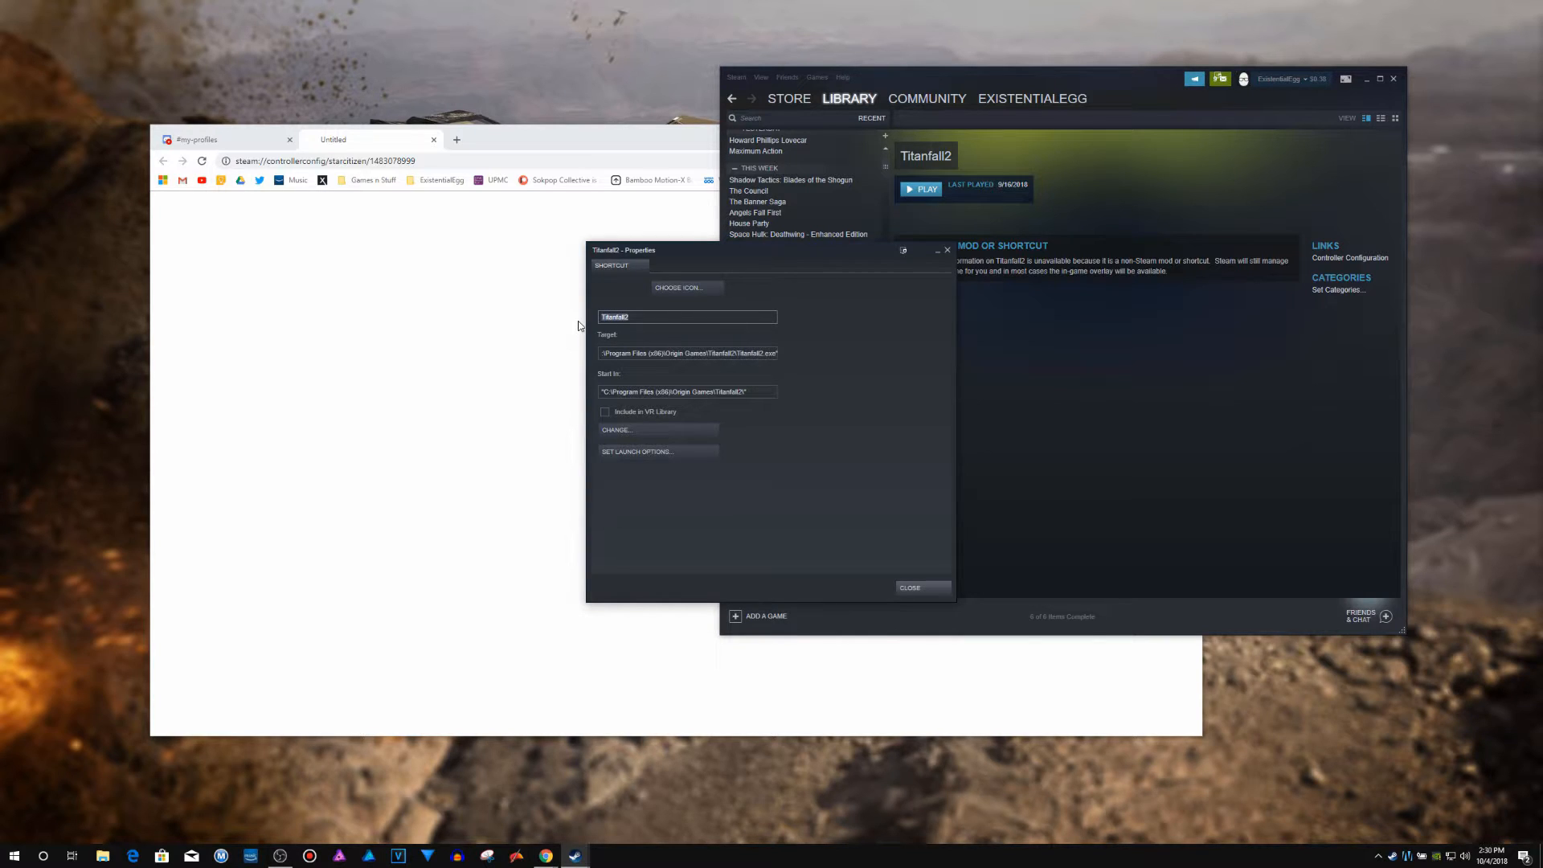
pyautogui.write('StarCitizen')
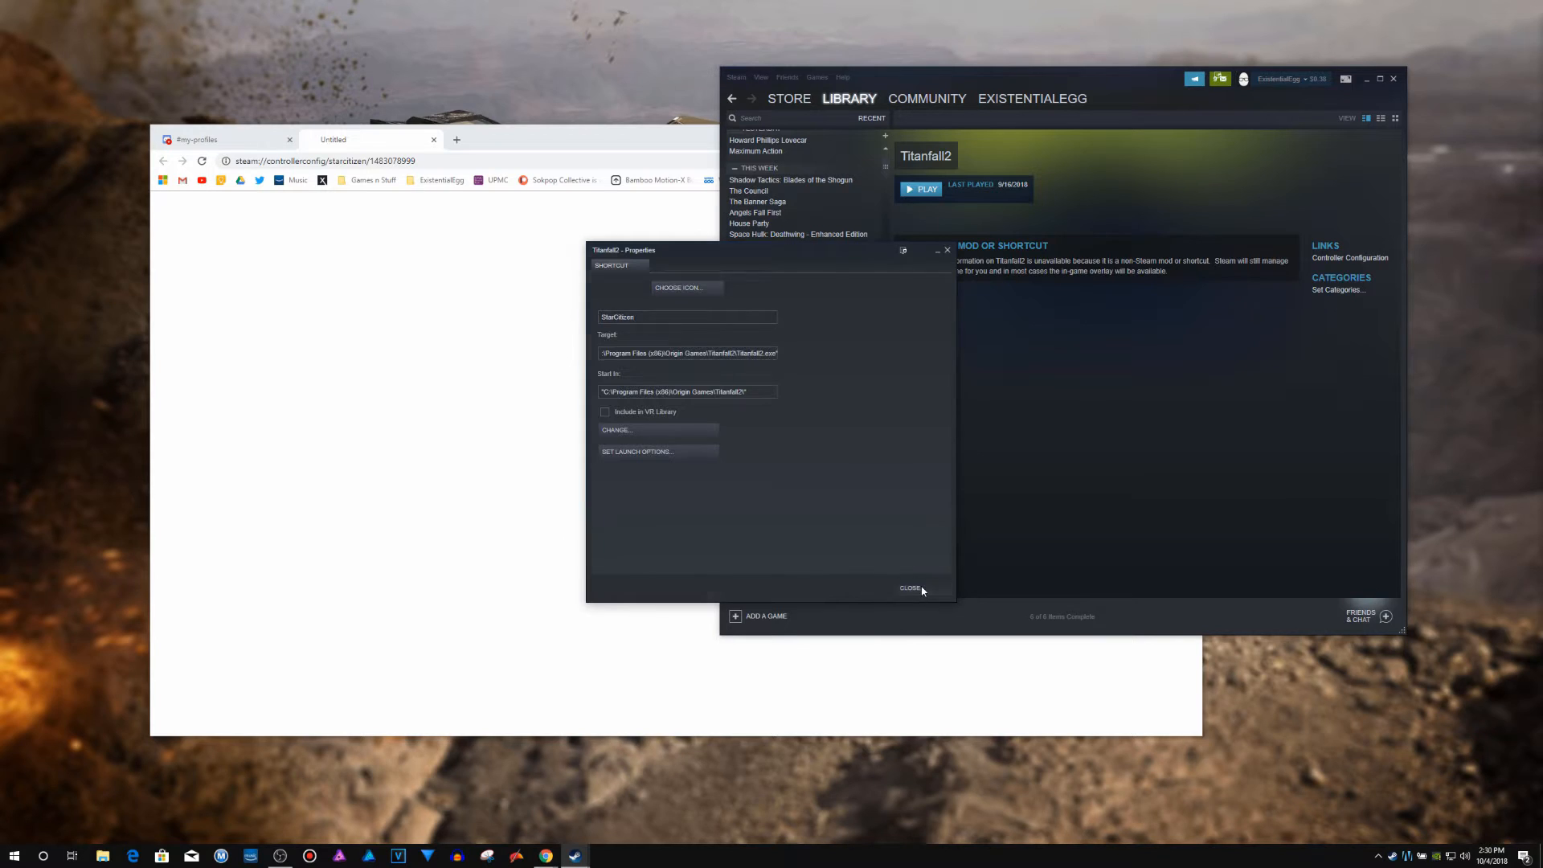
pyautogui.click(911, 587)
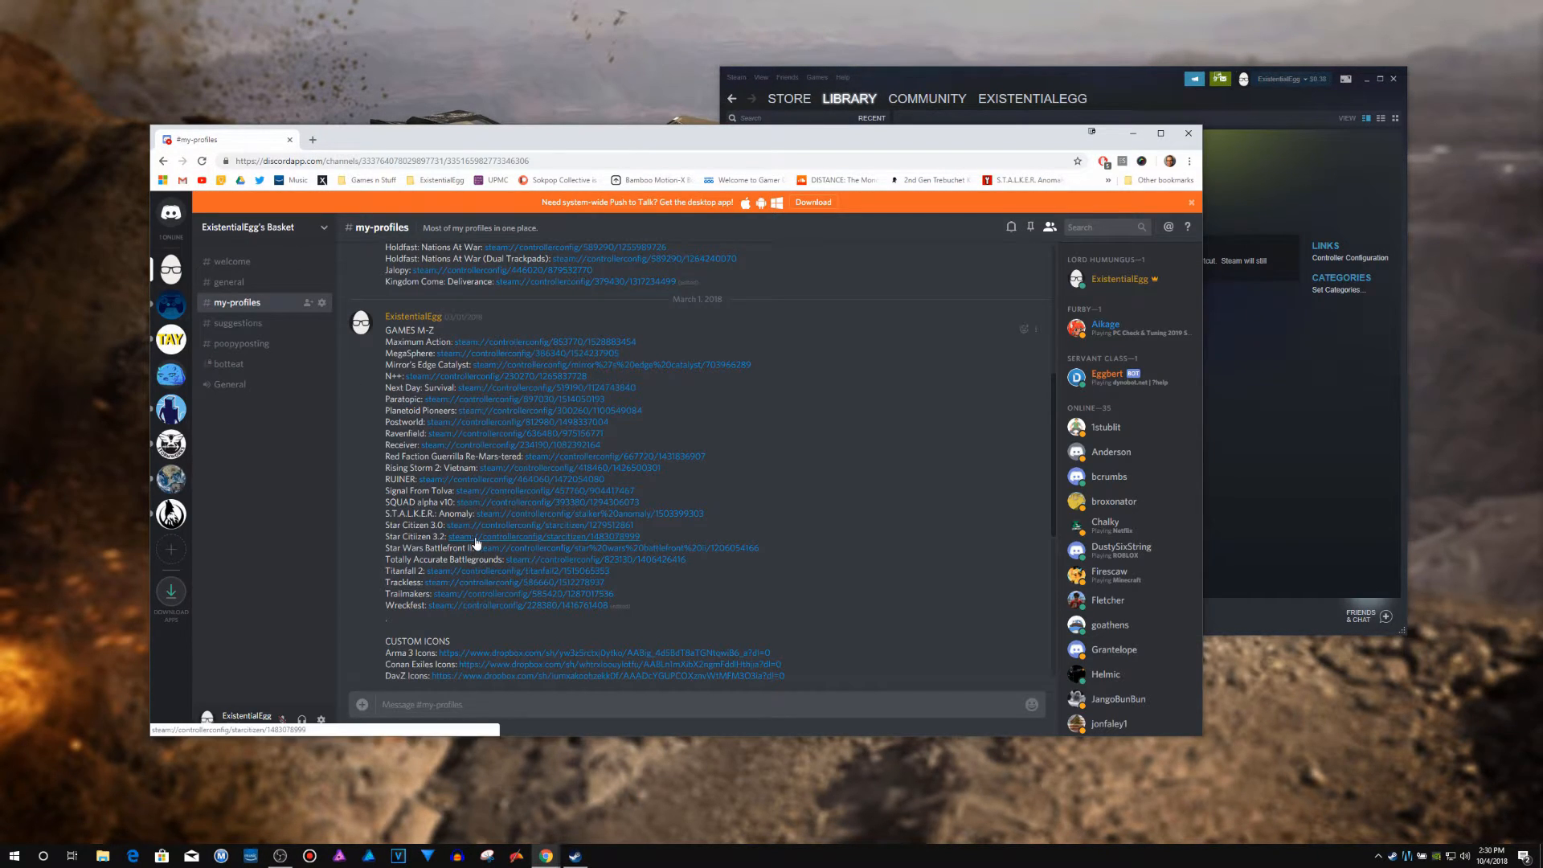
# Step: Preview the Star Citizen 3.2 controller profile bindings, then close the configurator
pyautogui.click(543, 536)
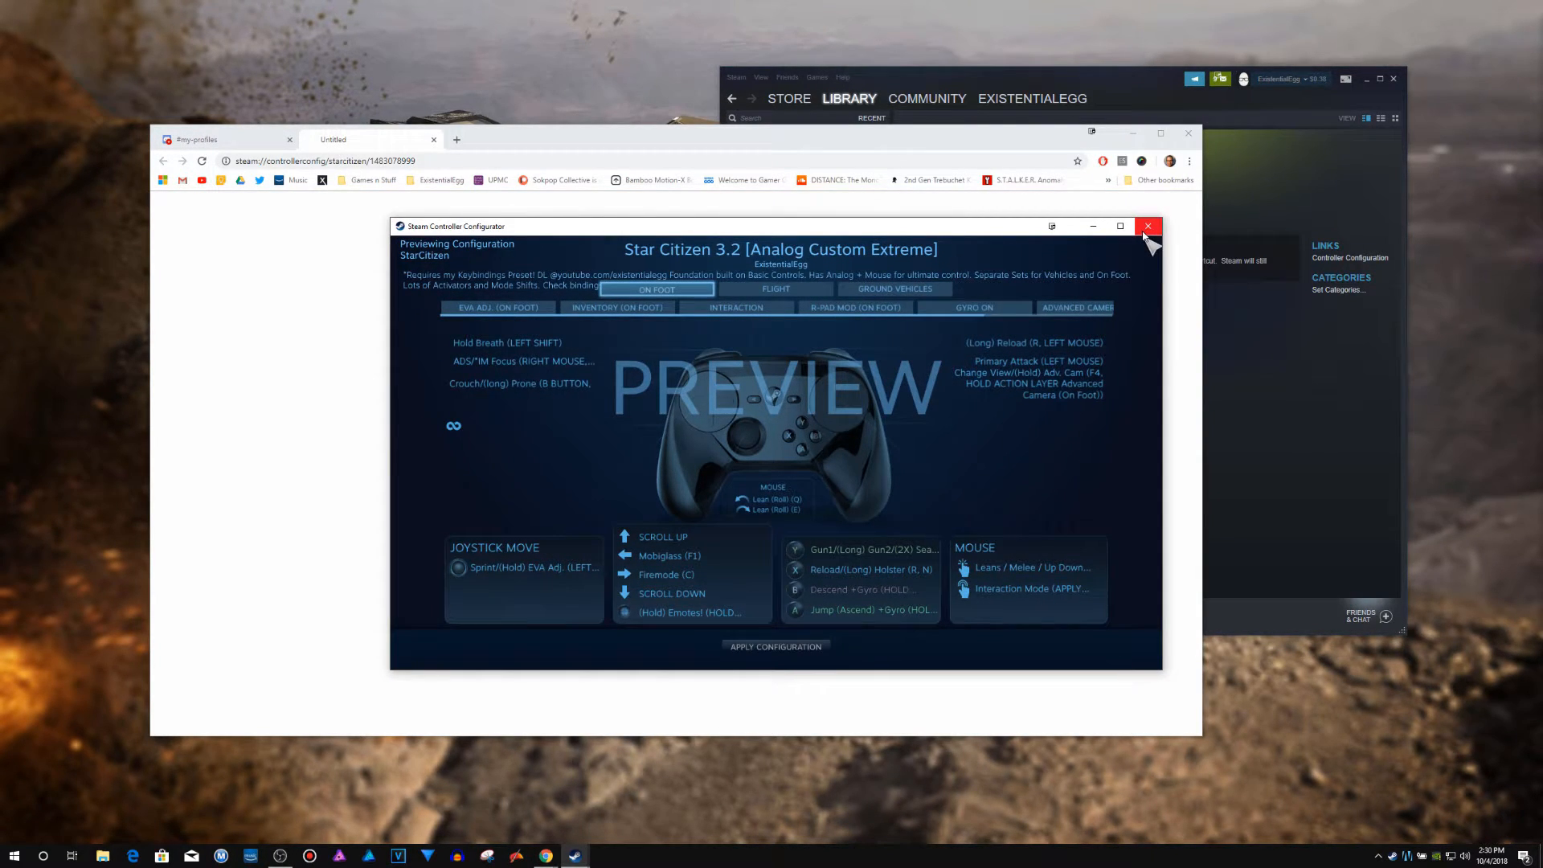
pyautogui.click(1148, 226)
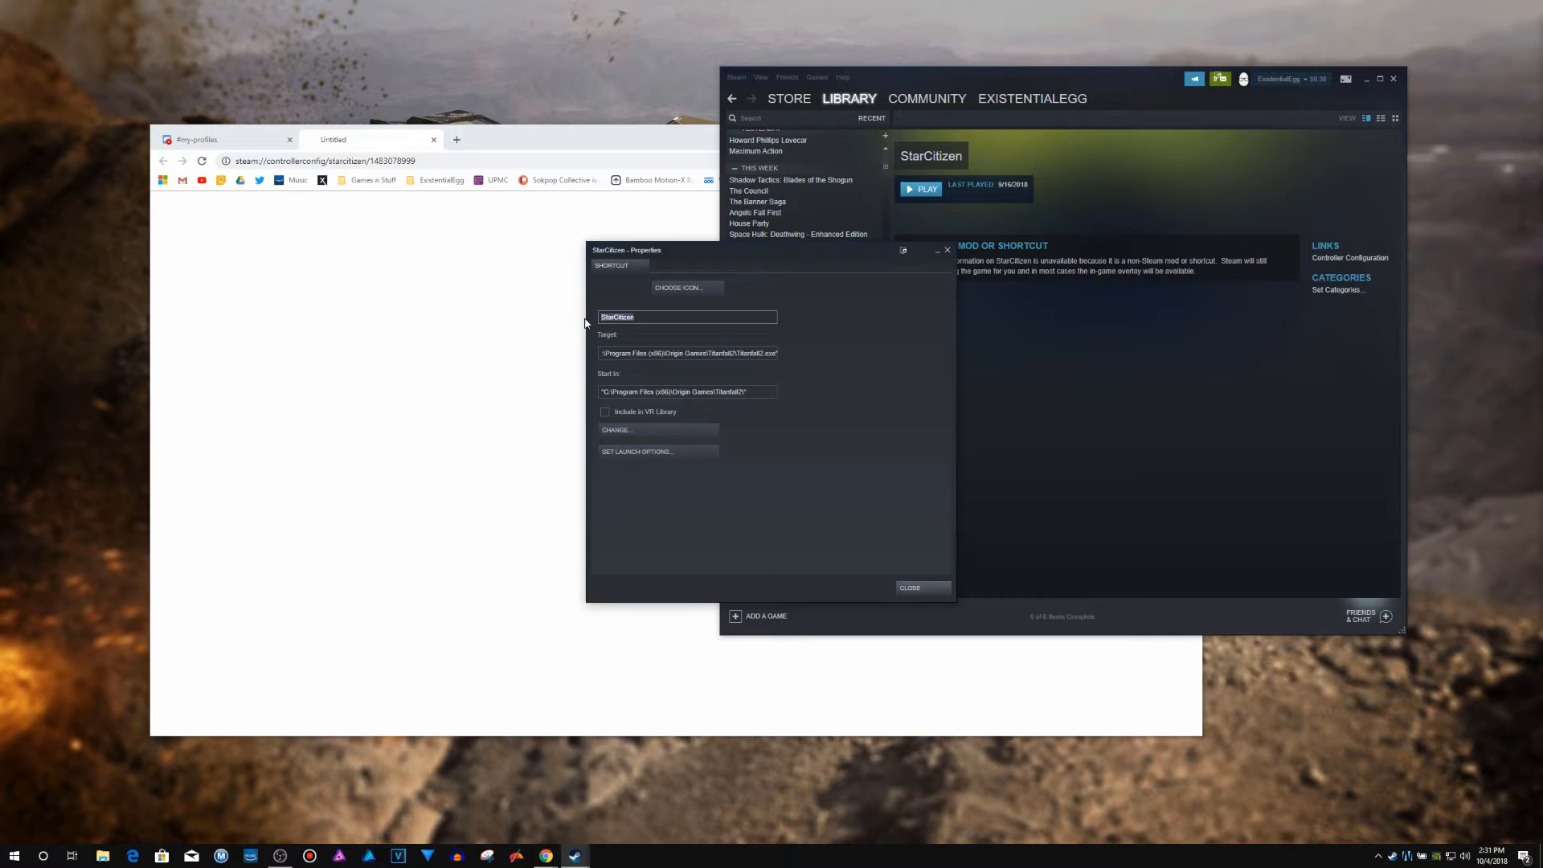
# Step: Enter 'Titan' and close the reappeared Star Citizen 3.2 configurator preview
pyautogui.write('Titan')
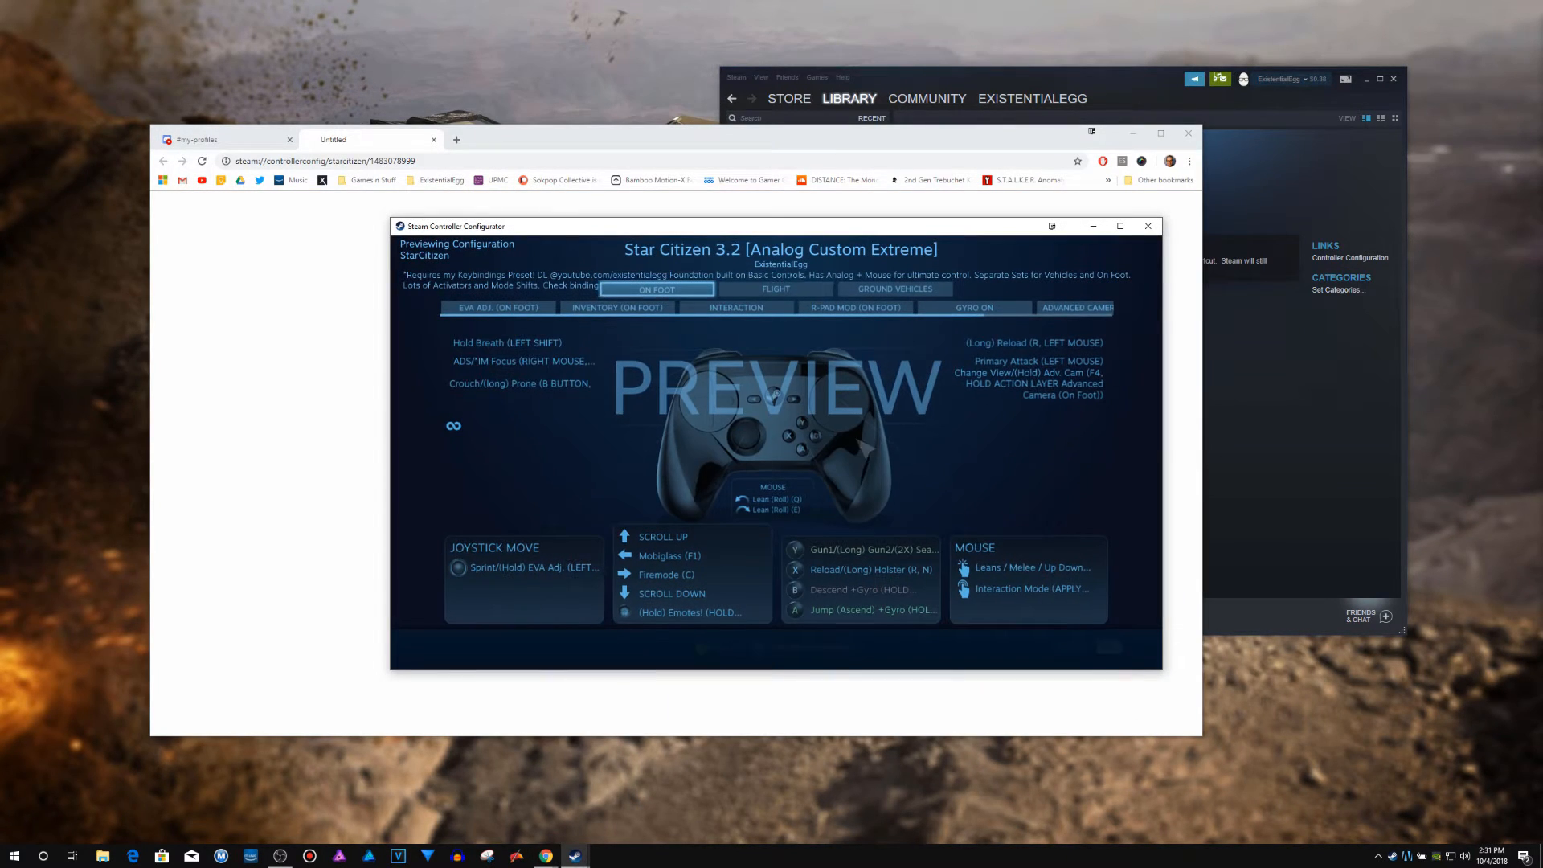
pyautogui.click(1148, 226)
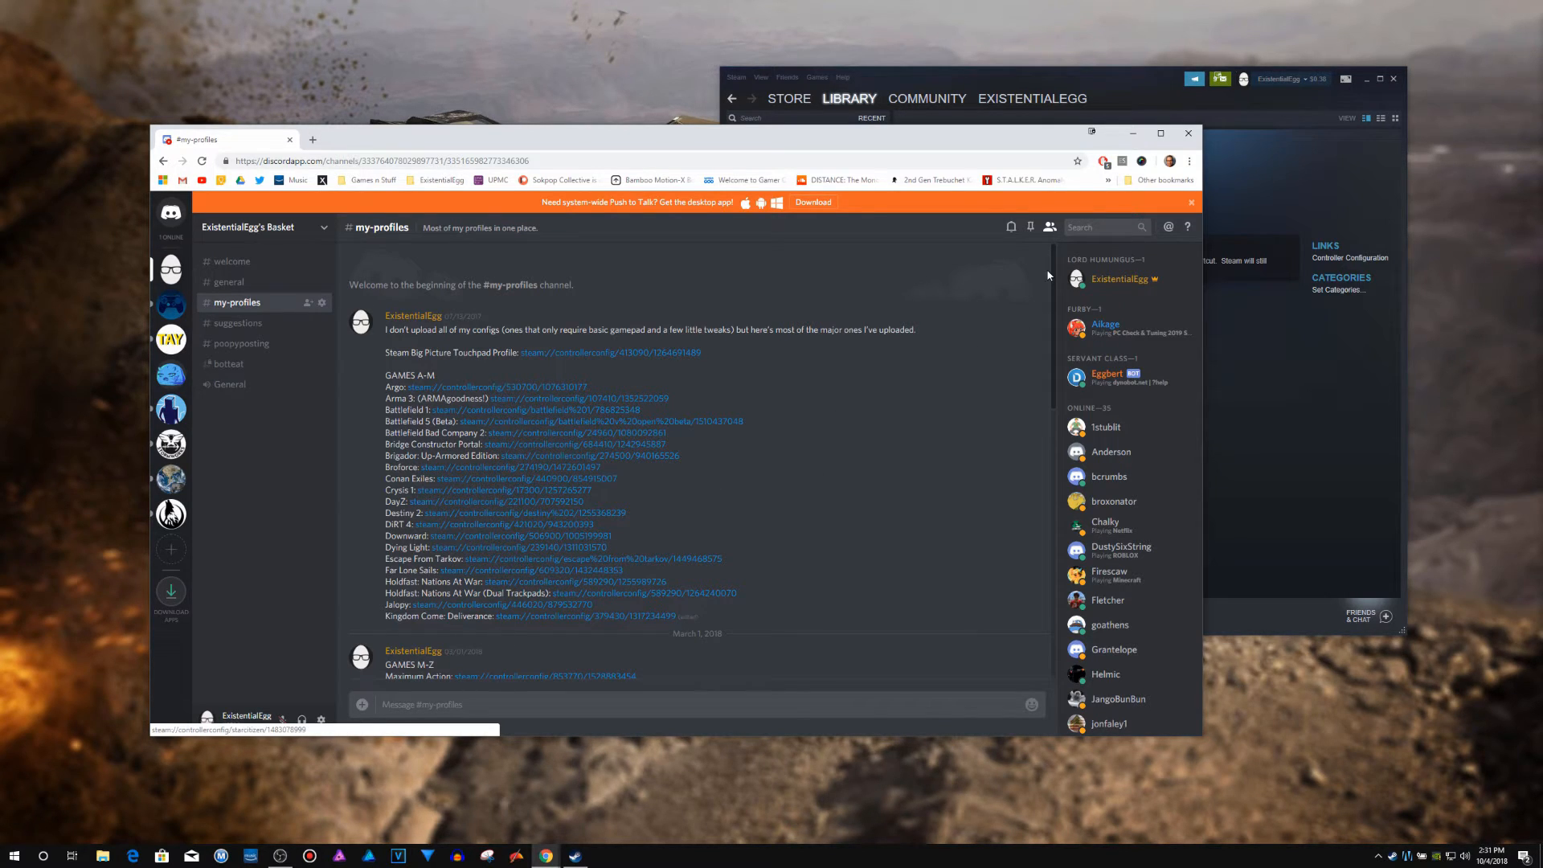
# Step: Scroll down the #my-profiles game list and bring Steam's StarCitizen library page forward
pyautogui.scroll(-3)
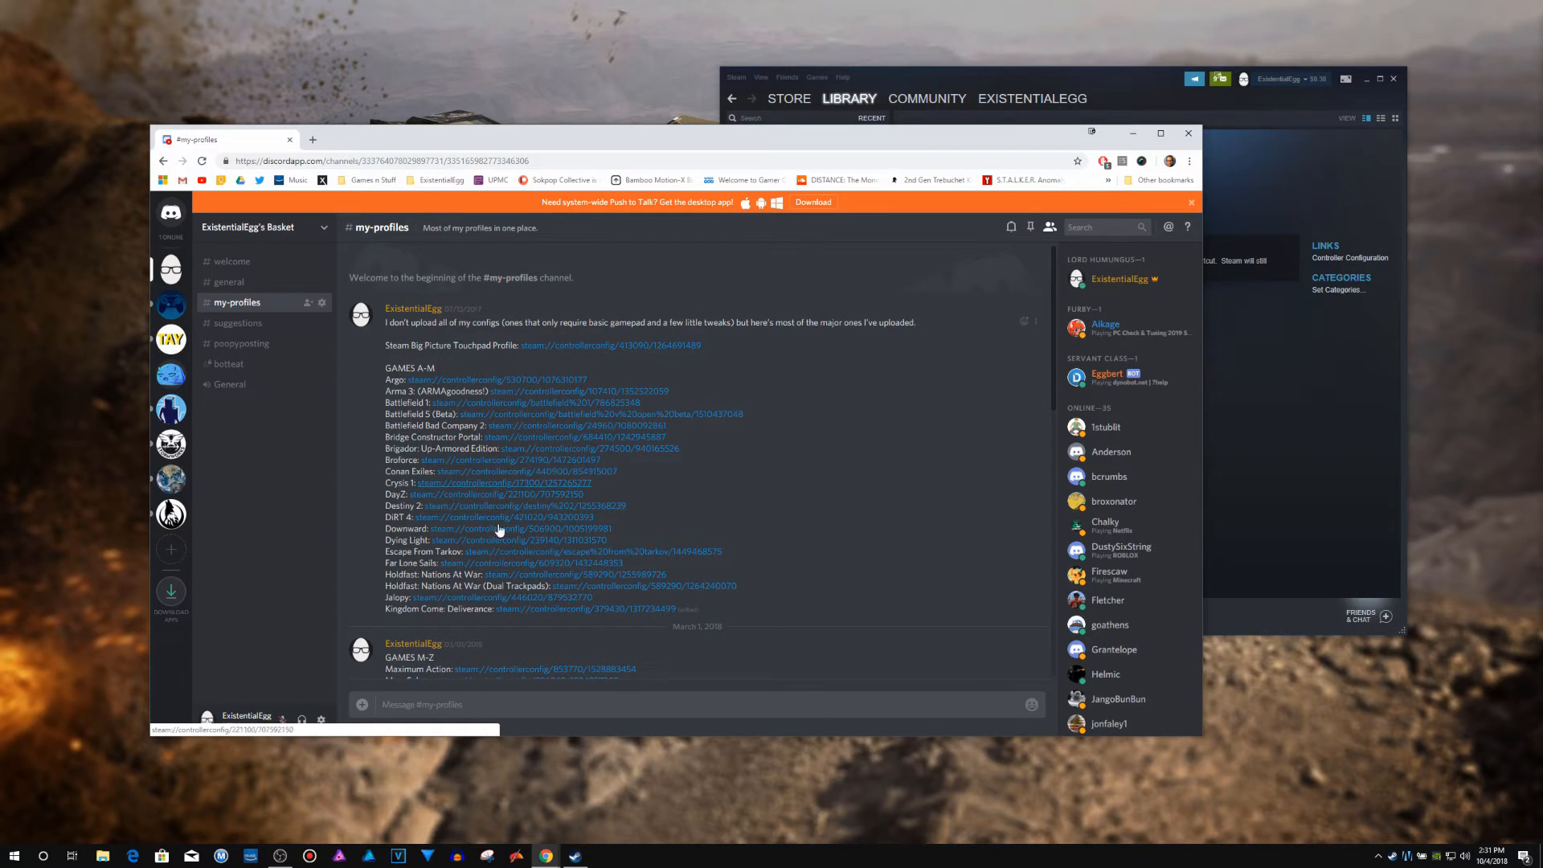
pyautogui.scroll(-3)
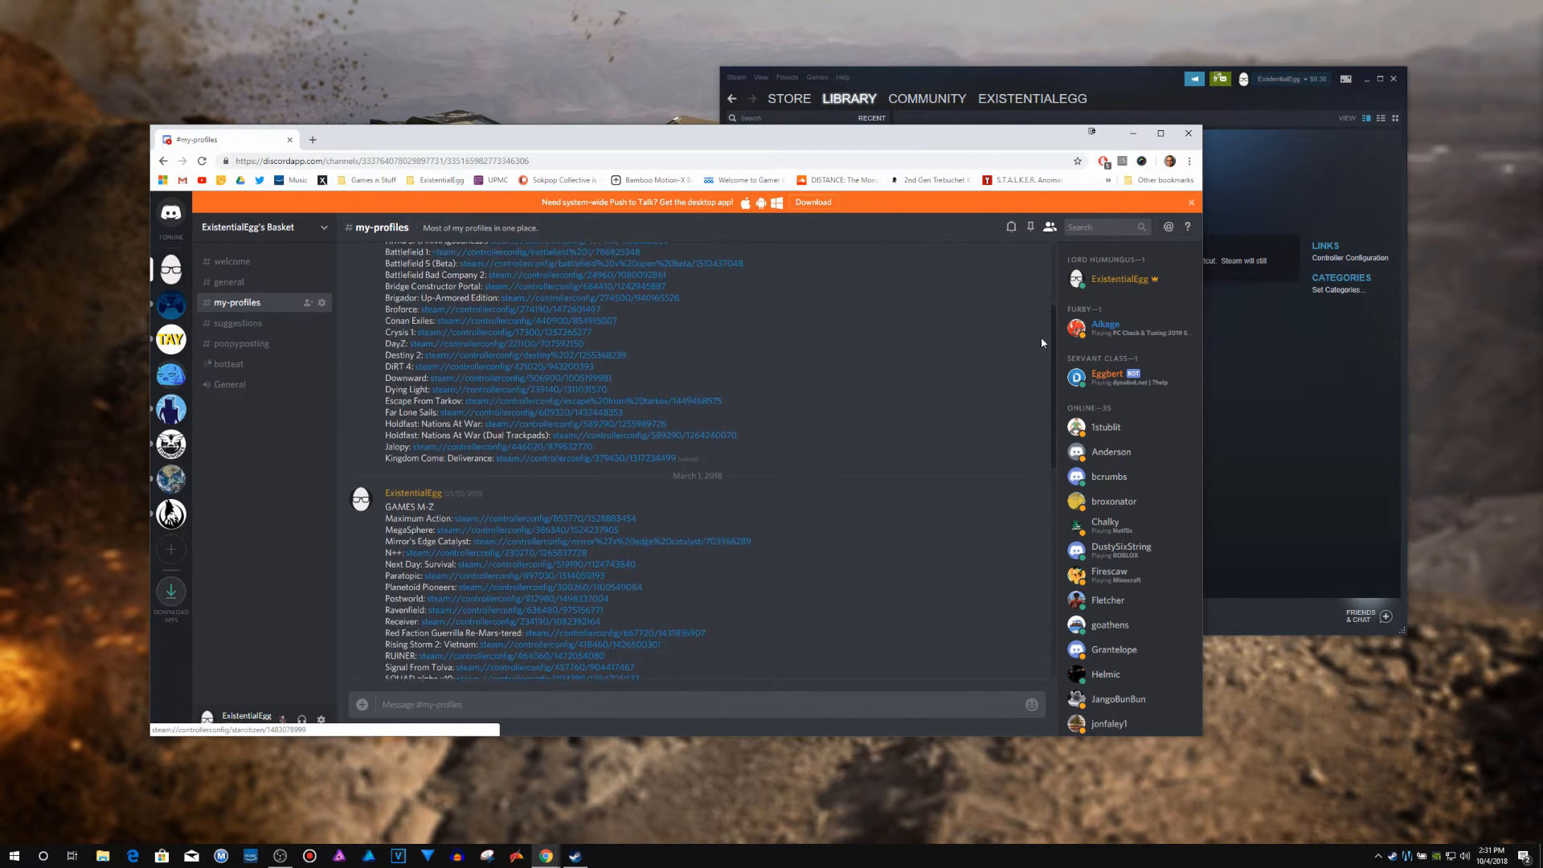
pyautogui.scroll(-3)
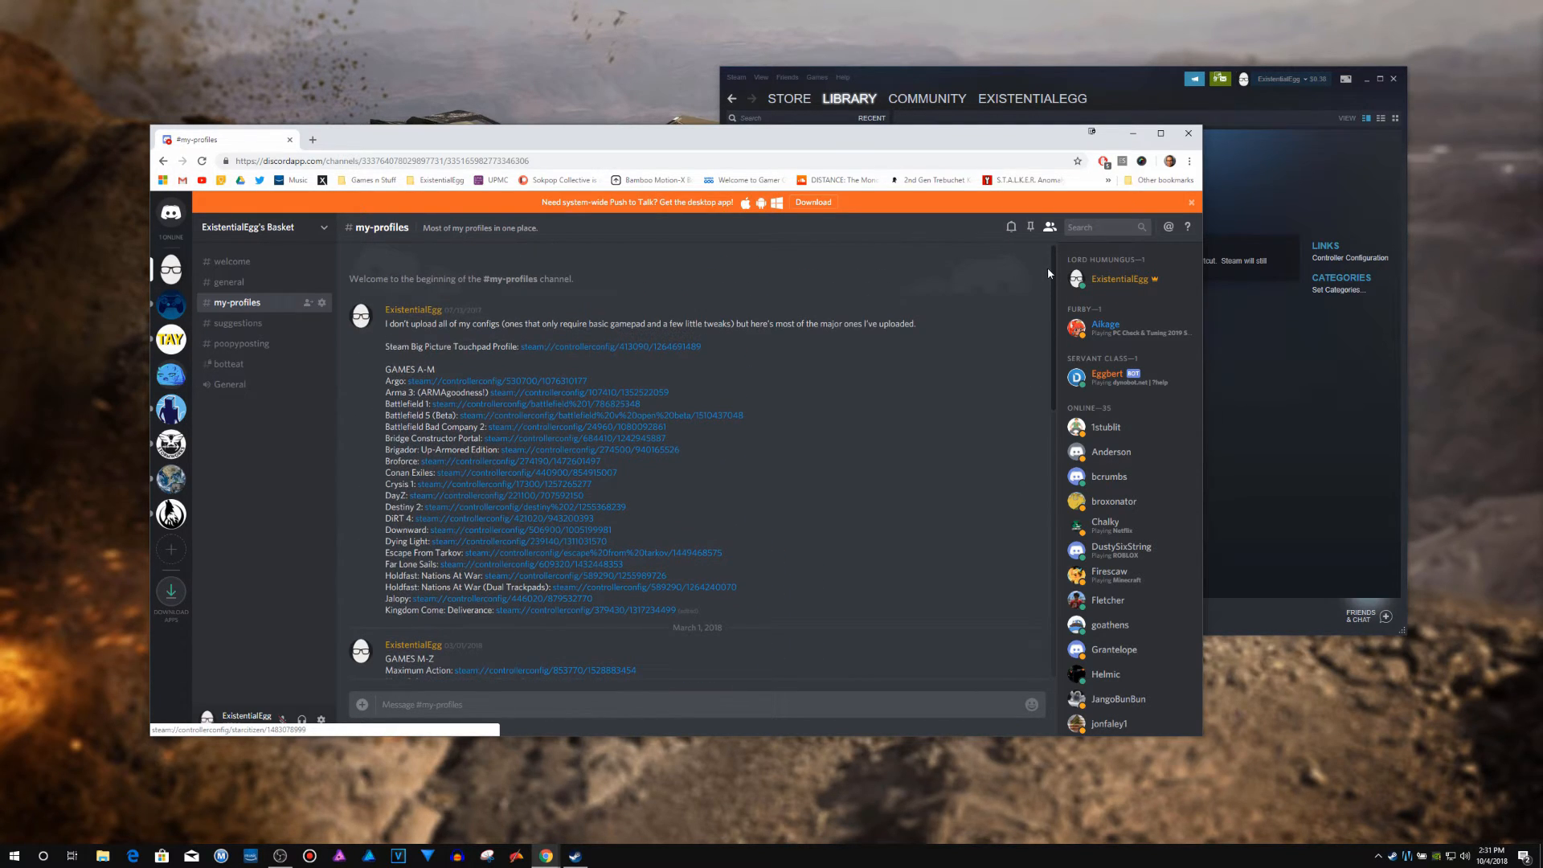
pyautogui.moveTo(758, 363)
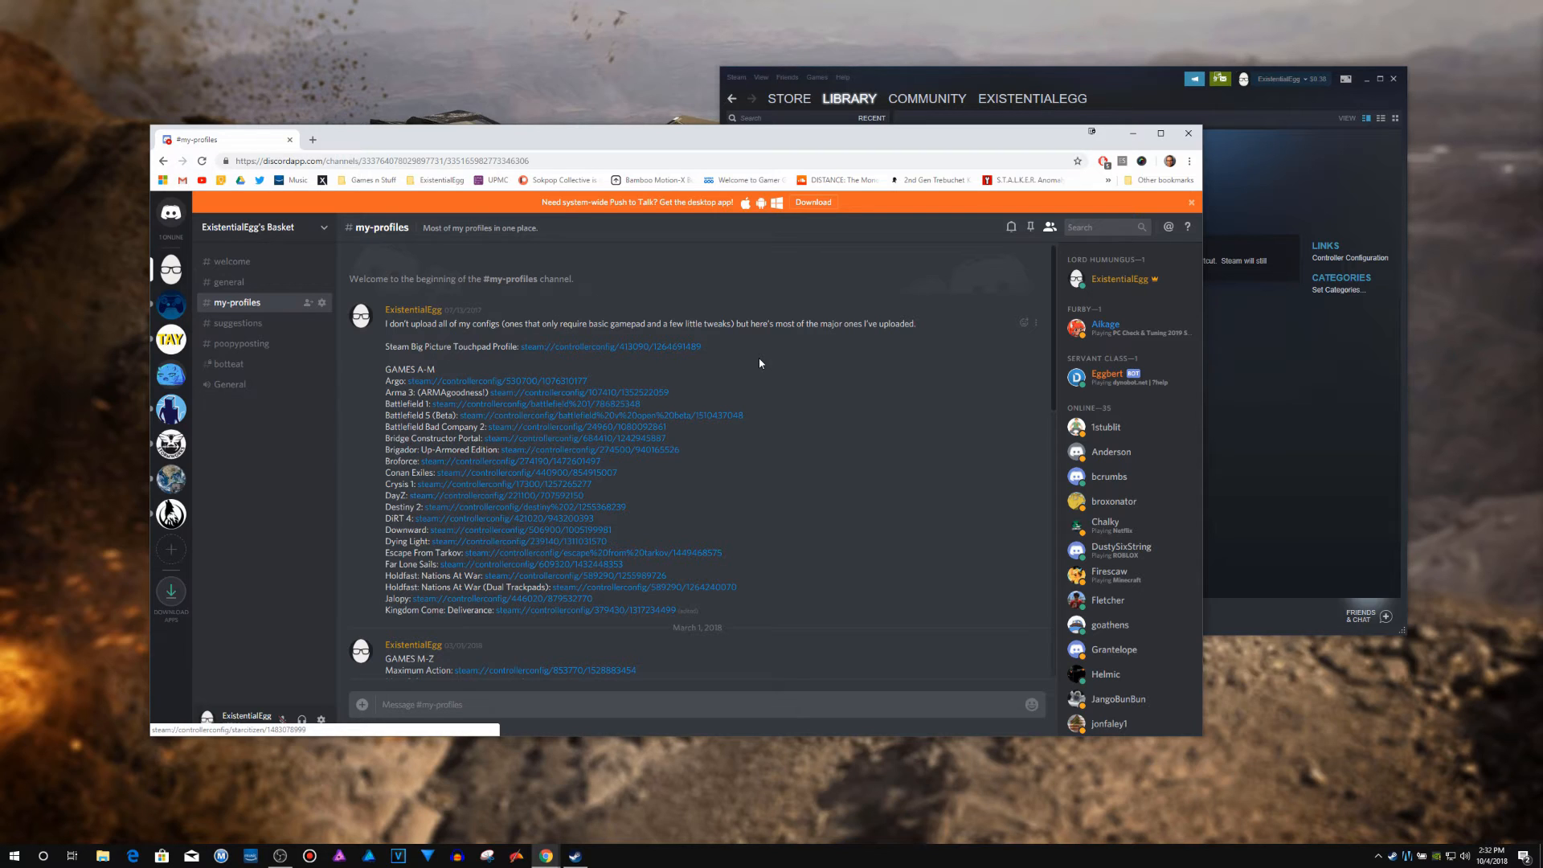
pyautogui.click(746, 545)
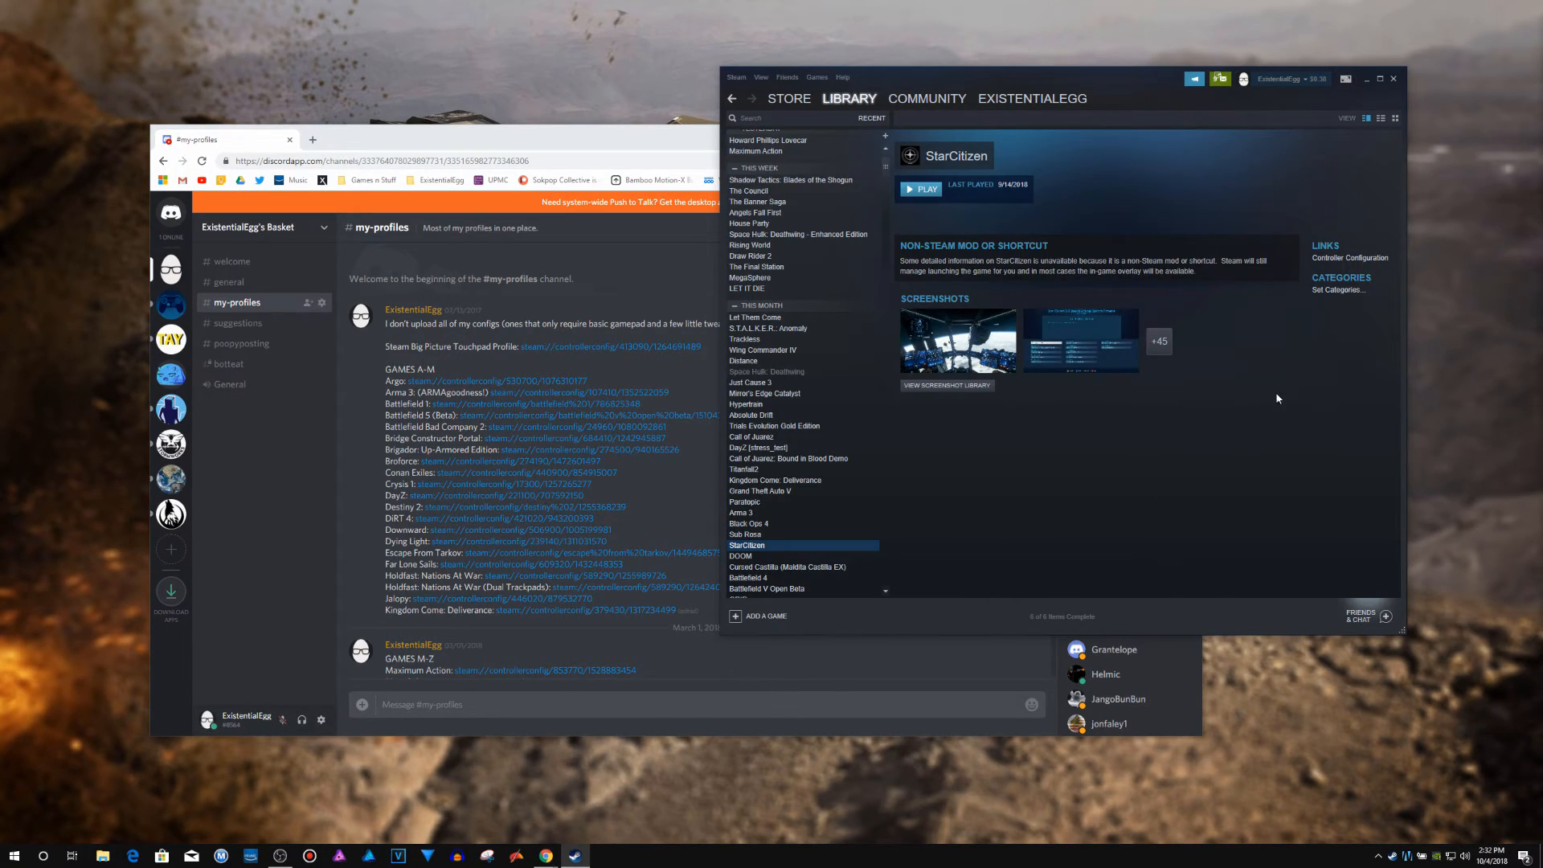
pyautogui.moveTo(471, 529)
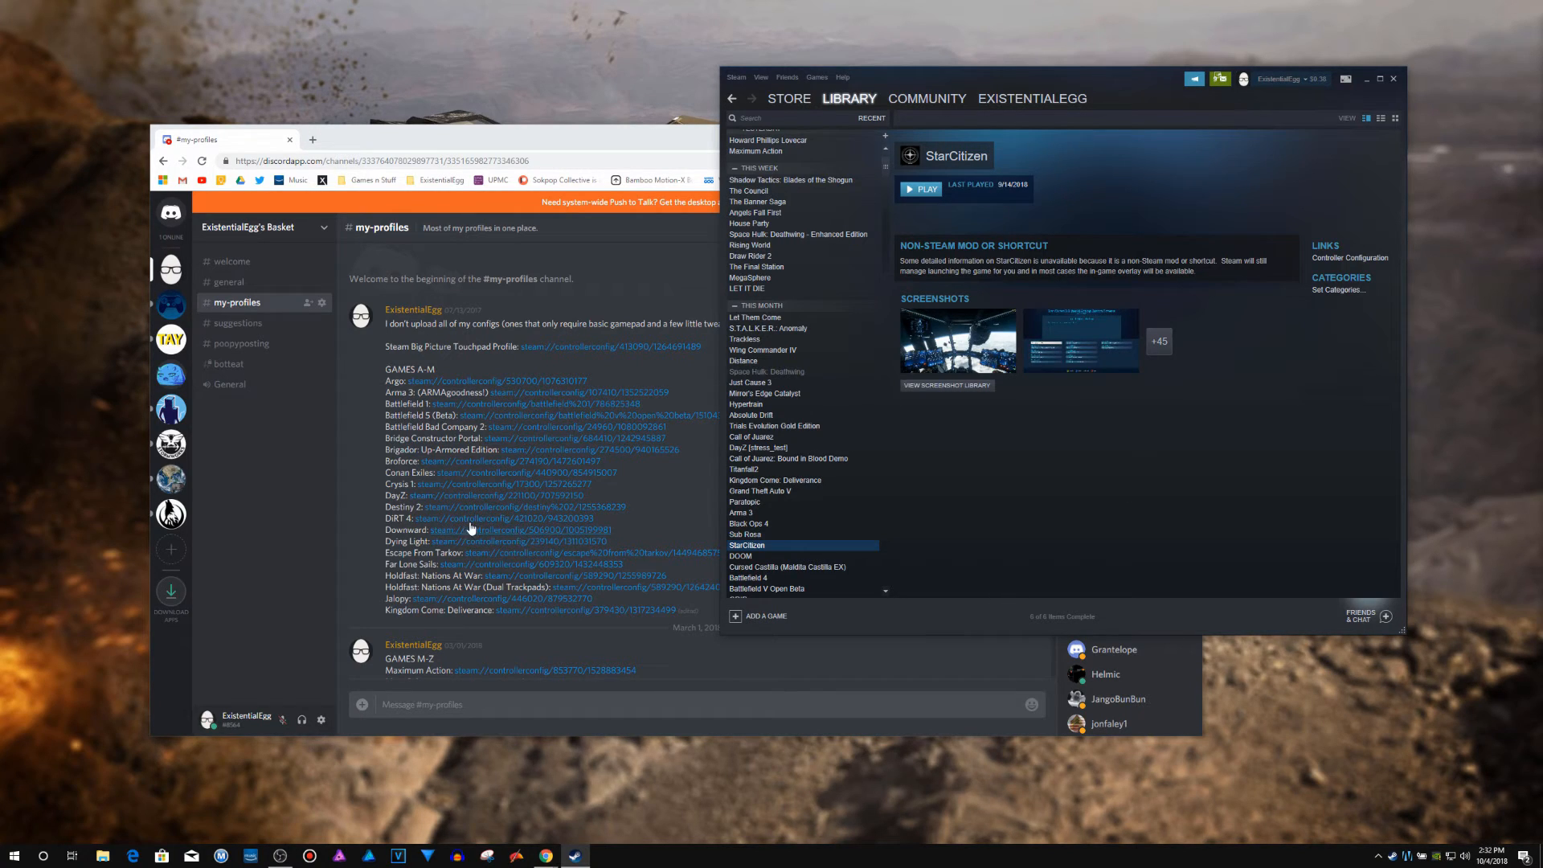